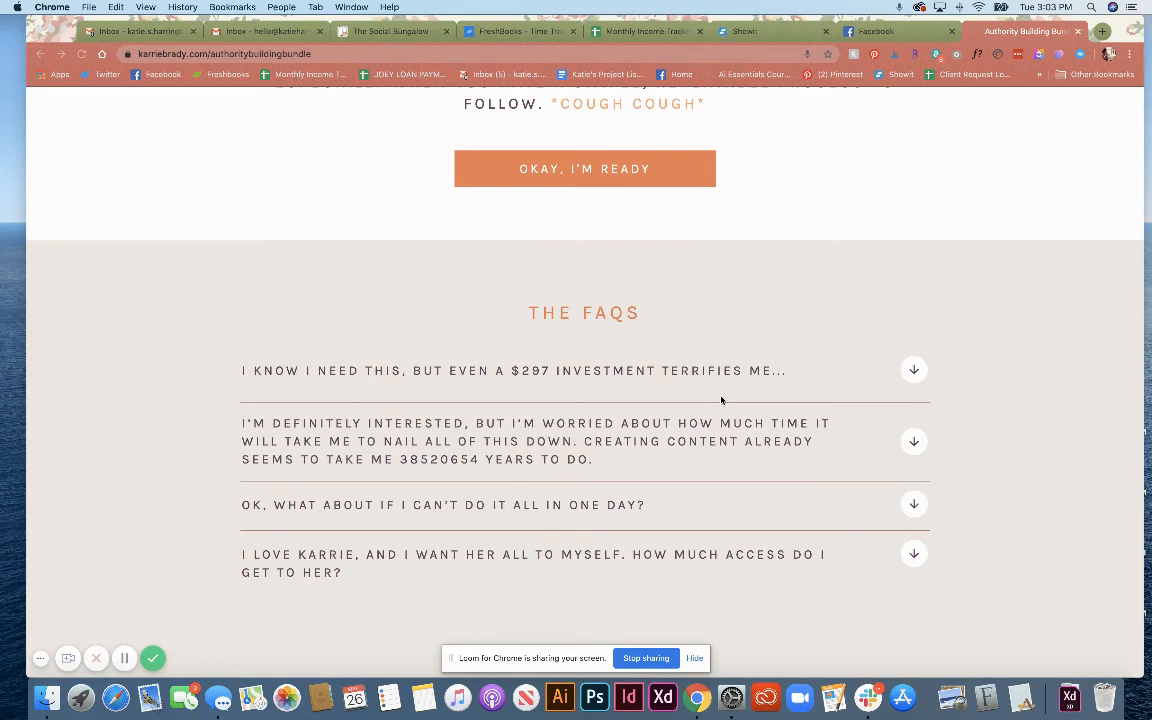
pyautogui.moveTo(854, 318)
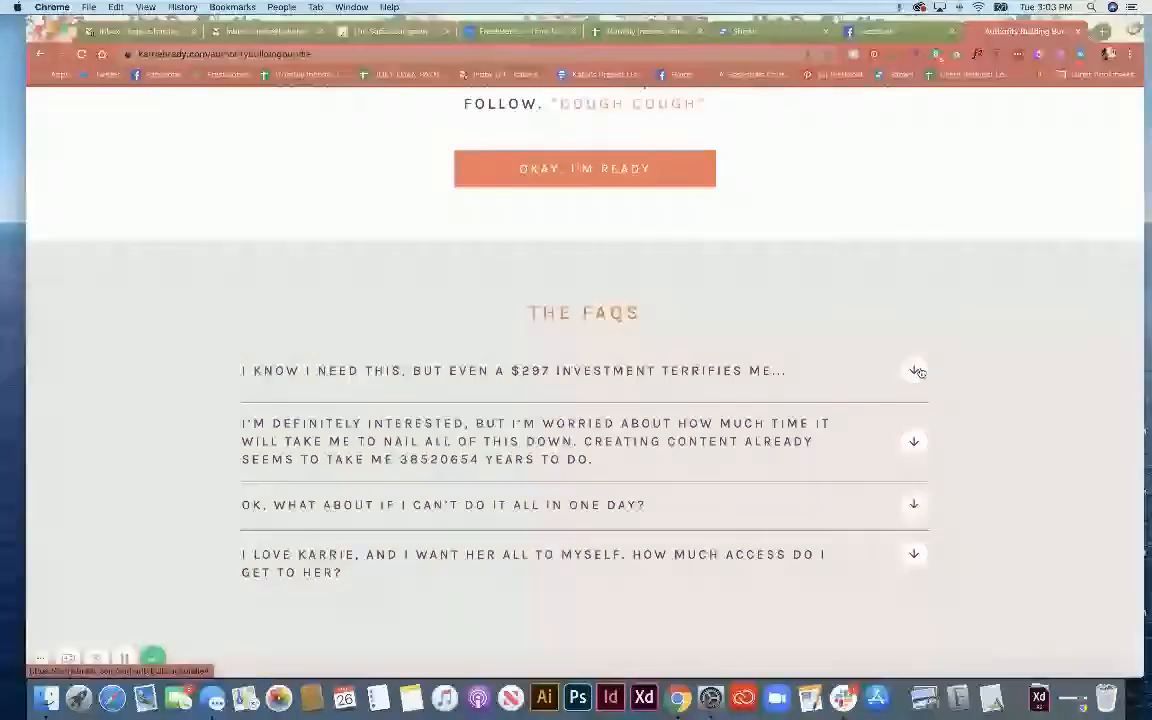
# - Toggle the first question's answer open and closed on the example FAQ page
pyautogui.click(914, 370)
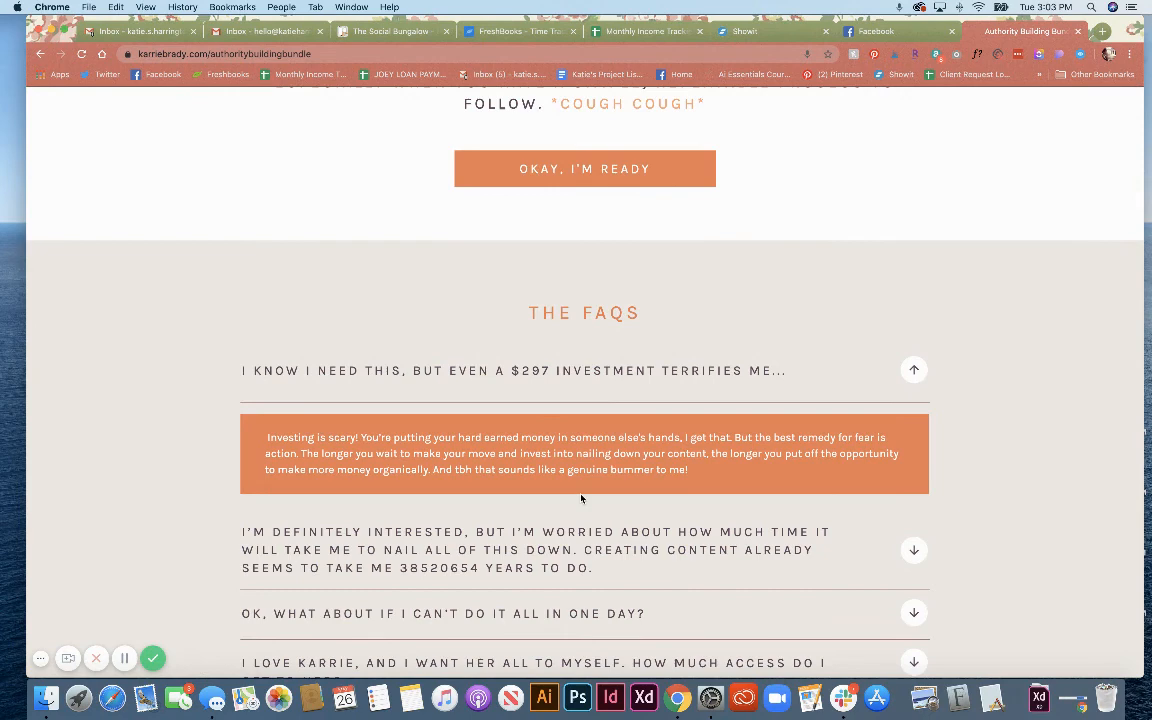
pyautogui.click(912, 370)
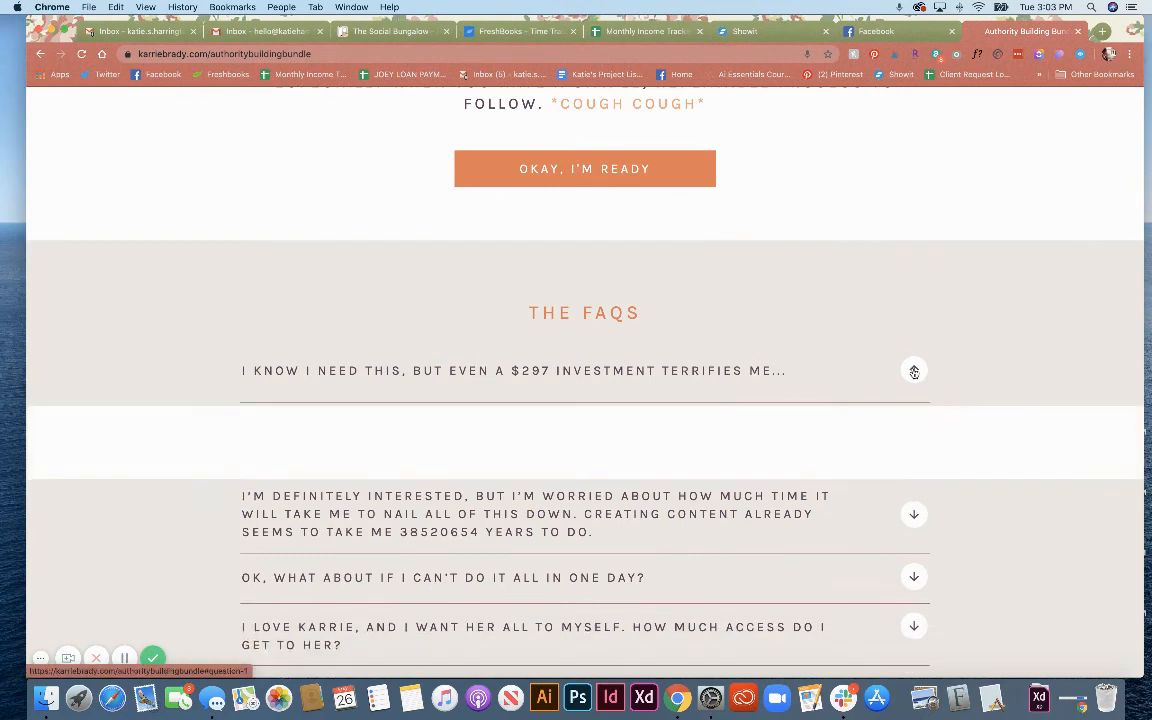
pyautogui.click(914, 370)
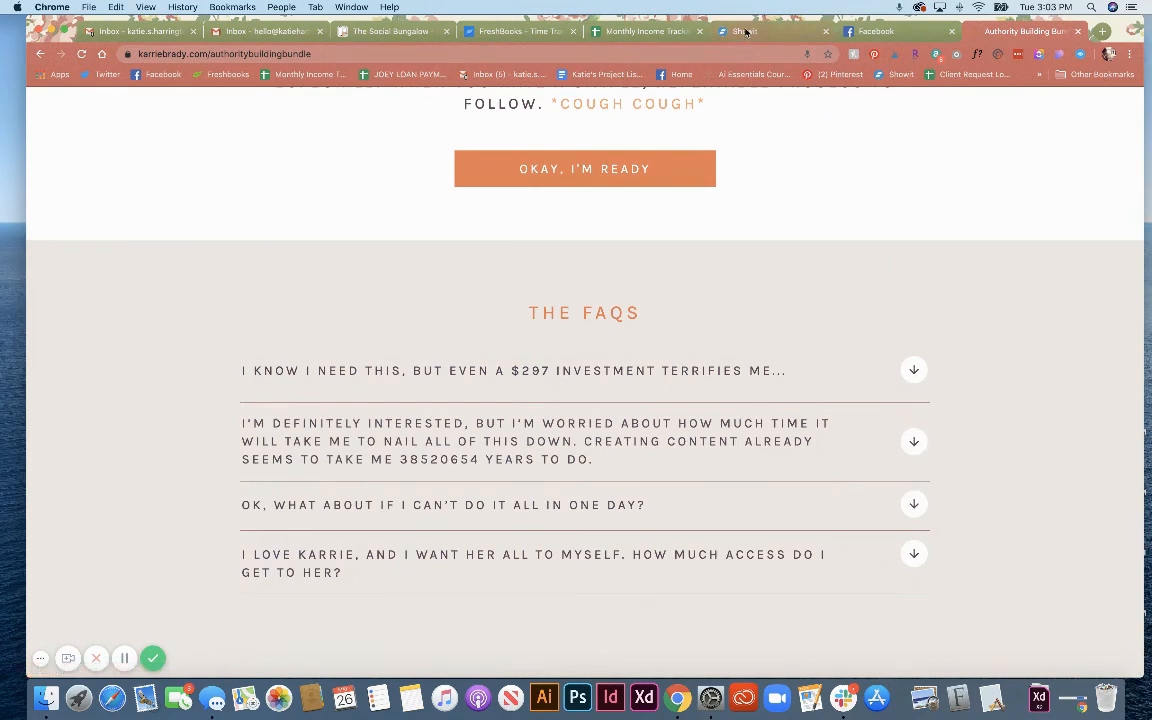
# - In Showit, change the canvas background type from Color to Image using the table photo
pyautogui.click(742, 32)
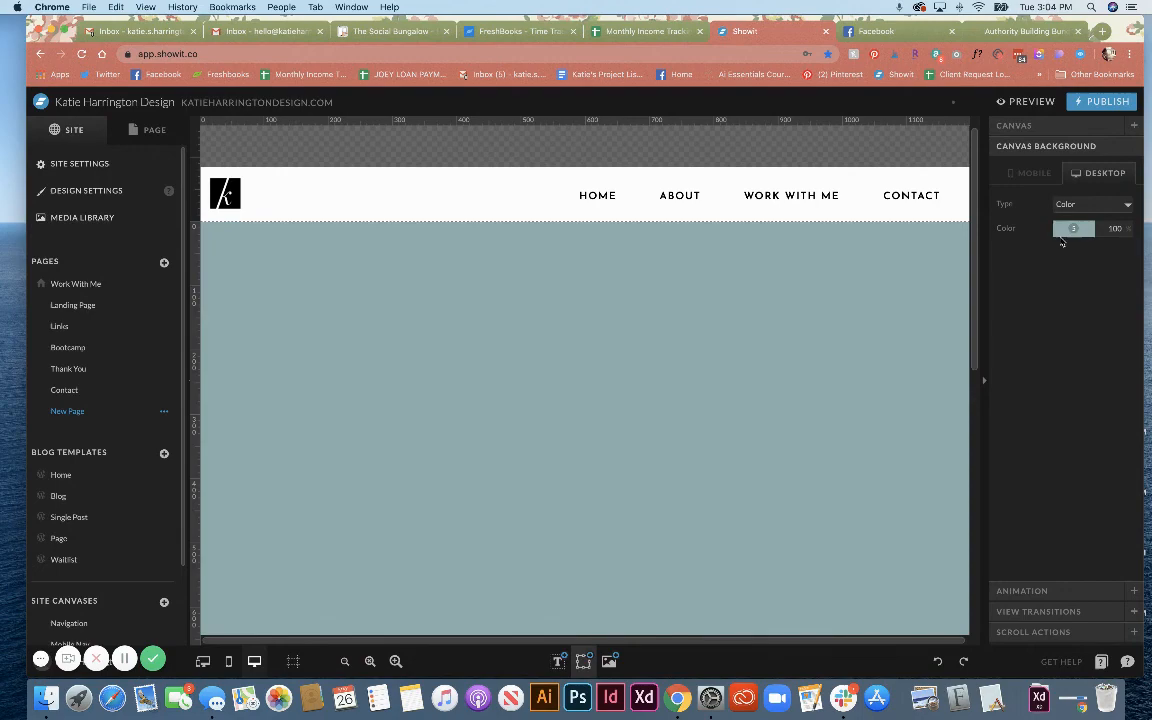
pyautogui.click(1092, 204)
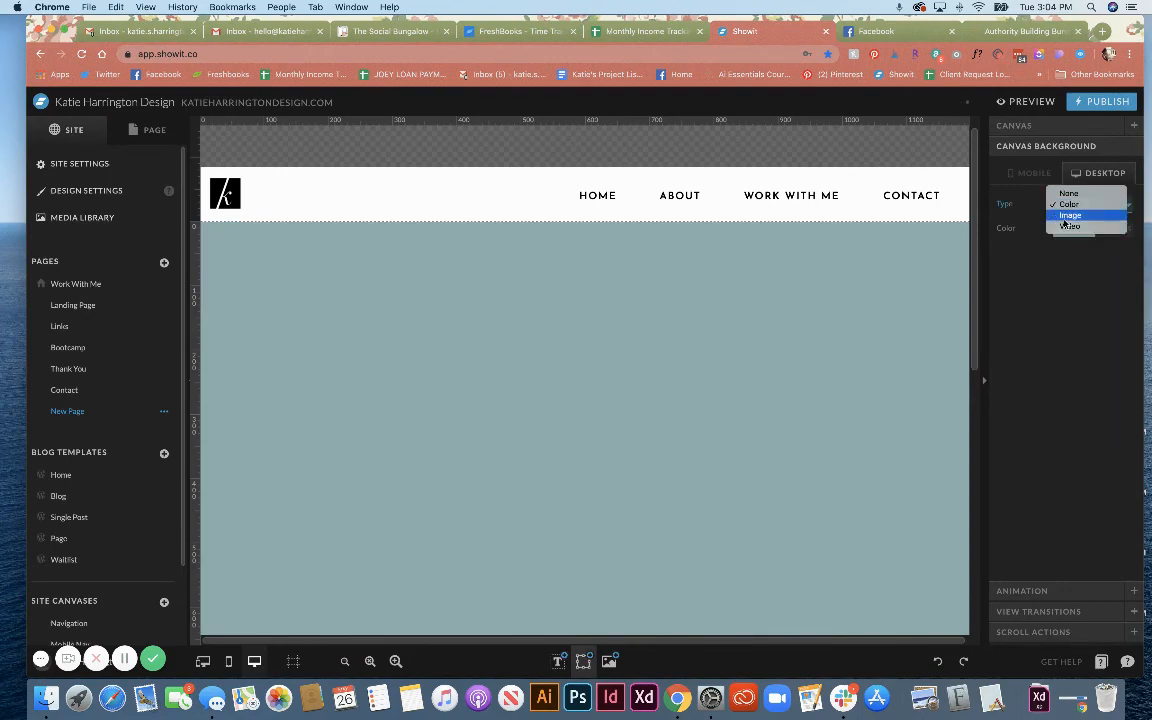
pyautogui.click(1070, 216)
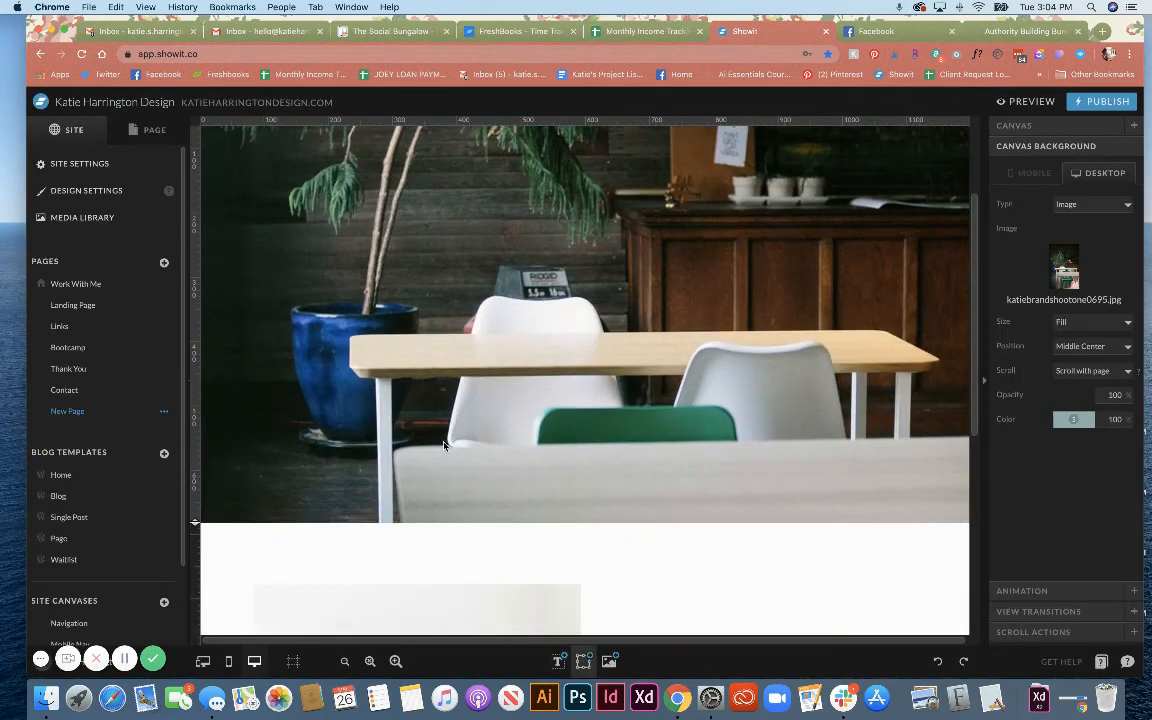
pyautogui.scroll(-3)
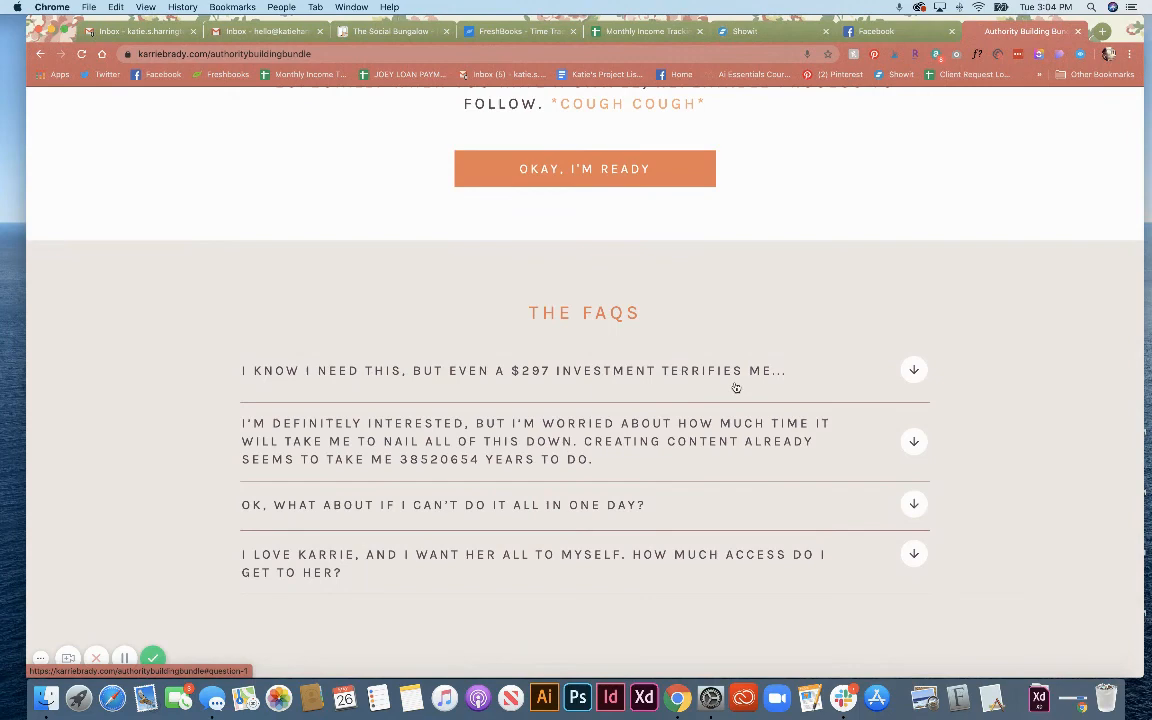
pyautogui.click(912, 368)
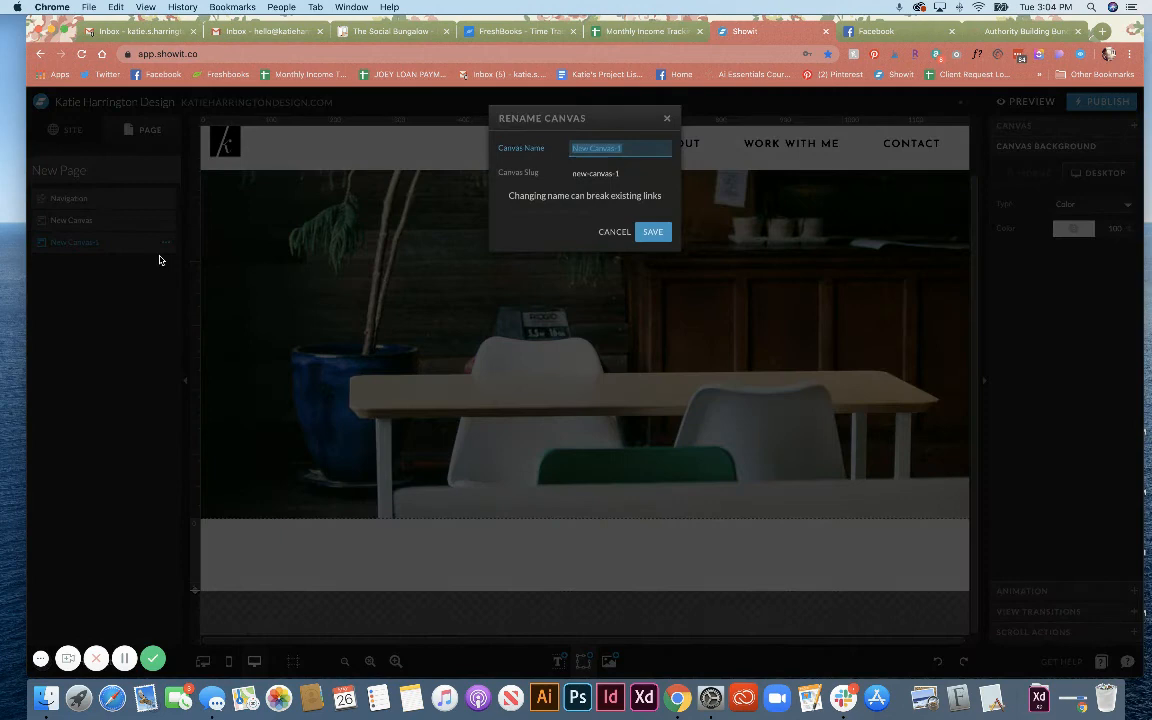
# - Confirm the canvas names, then place a wide light grey rectangle bar across the Q1 canvas
pyautogui.click(652, 232)
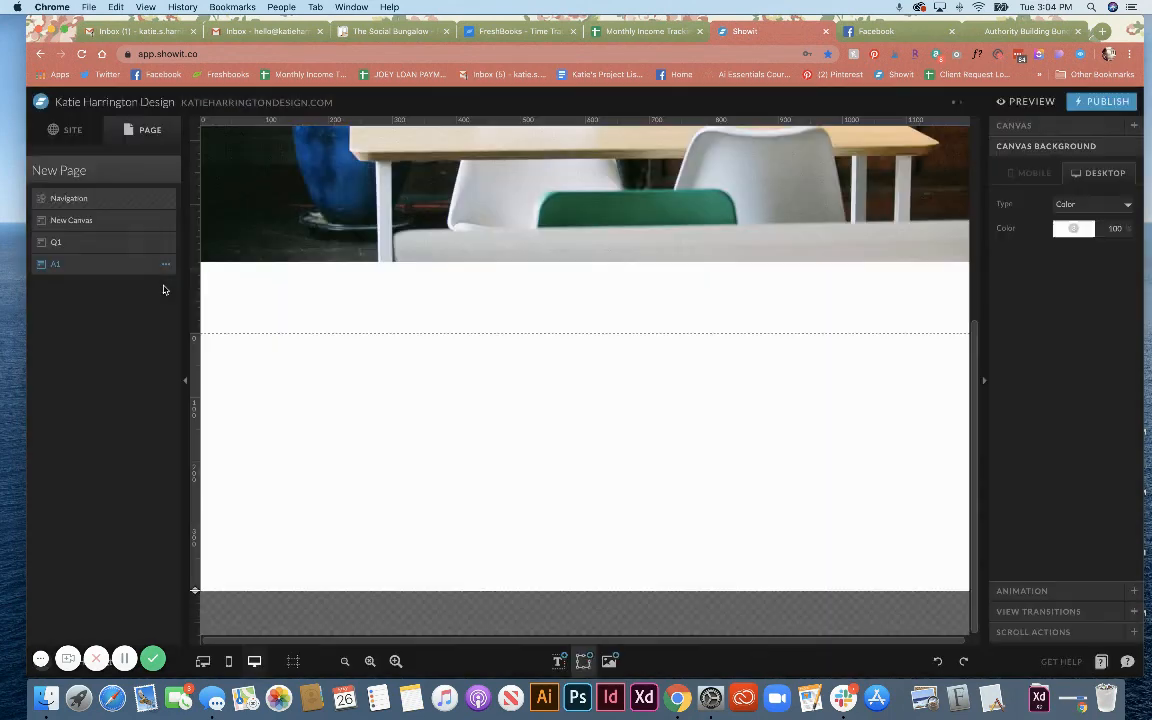
pyautogui.click(608, 660)
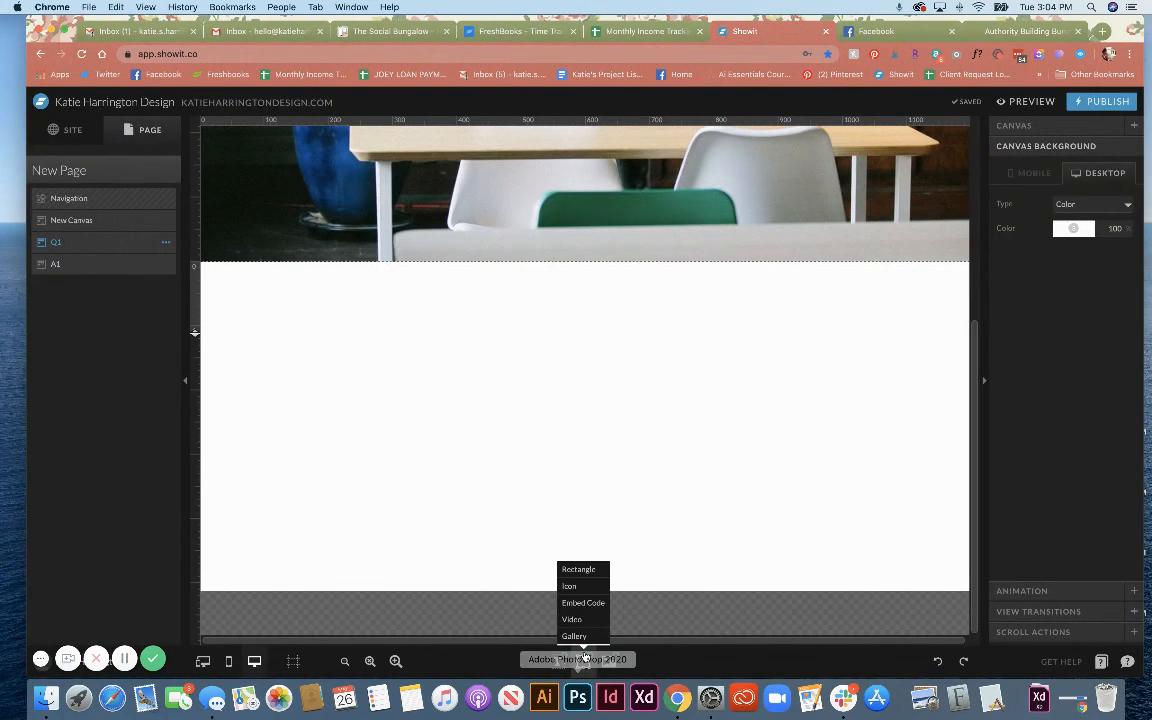
pyautogui.click(578, 568)
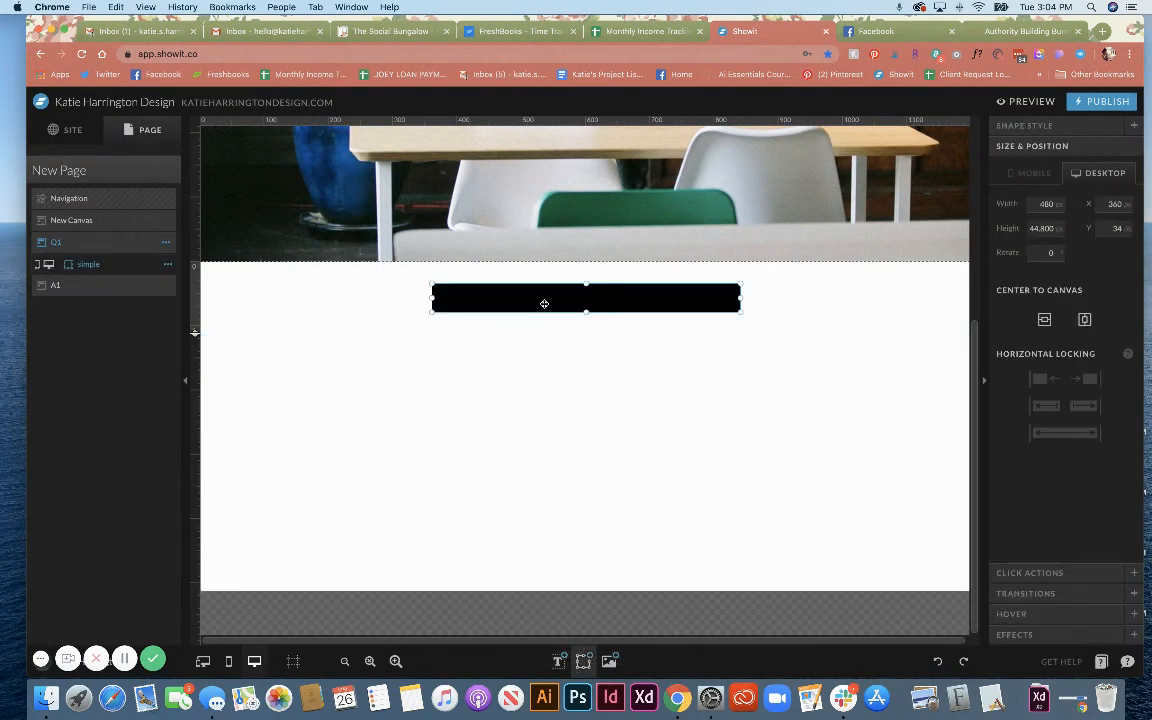
pyautogui.moveTo(432, 304); pyautogui.dragTo(296, 296)
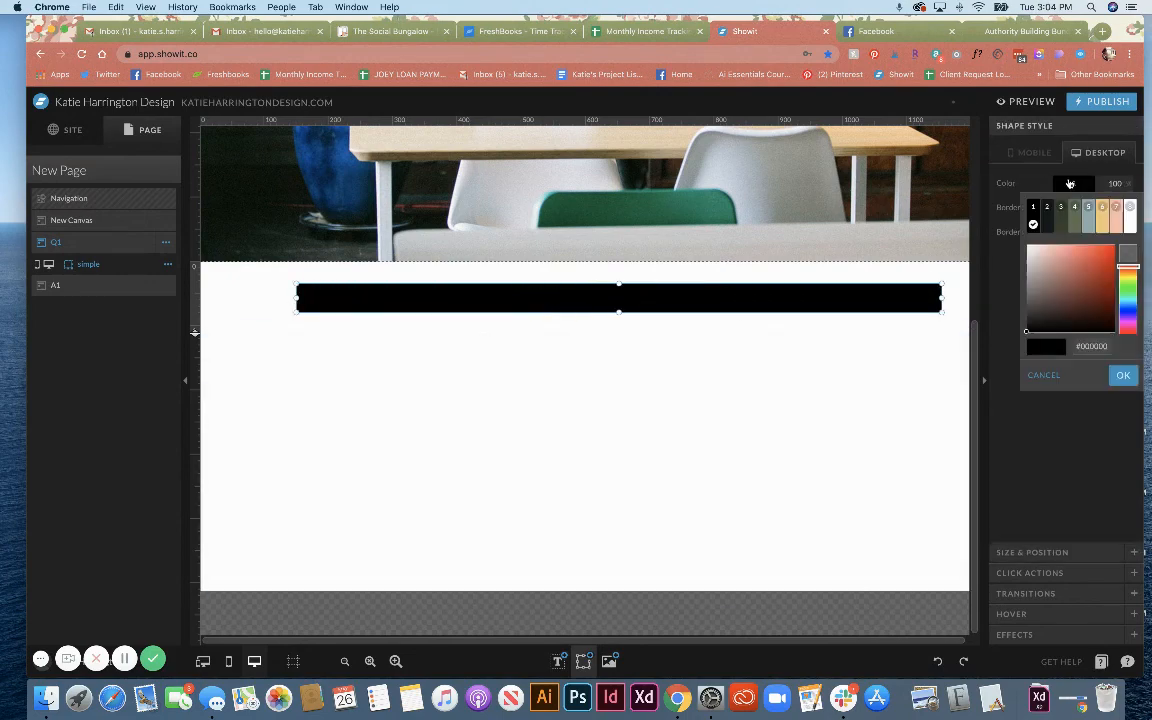
pyautogui.click(1124, 376)
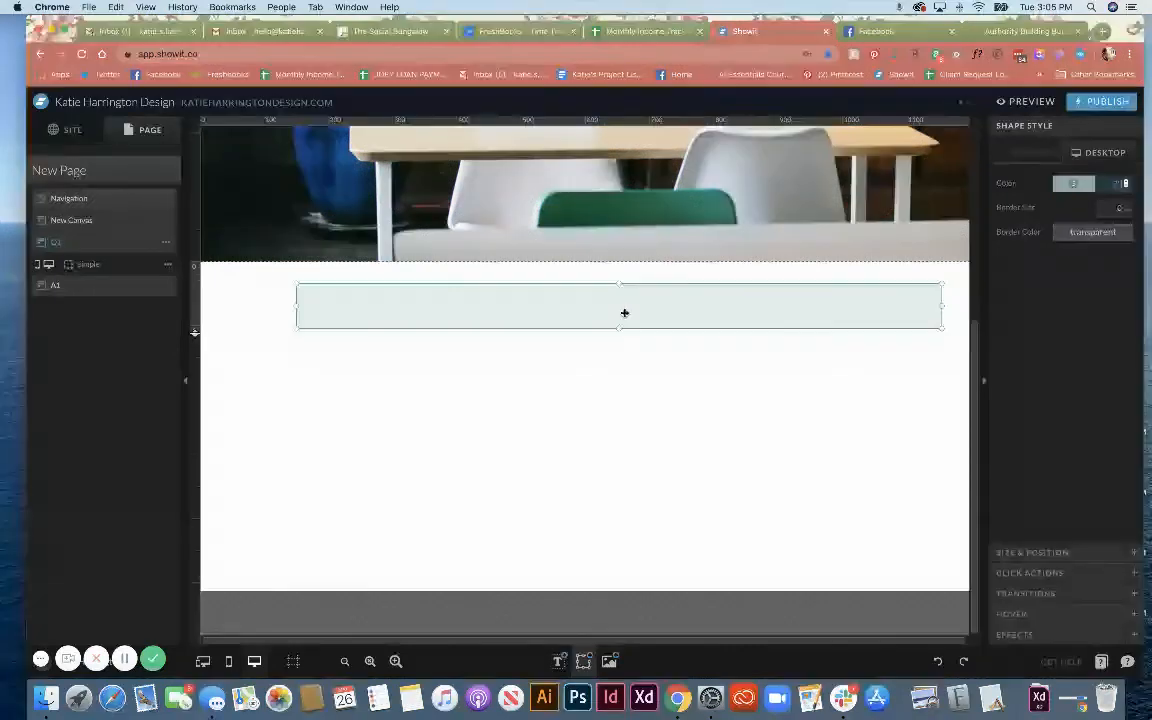
# - Add a subheading on the Q1 bar reading QUESTION ONE GOES HERE LIKE THIS
pyautogui.click(558, 660)
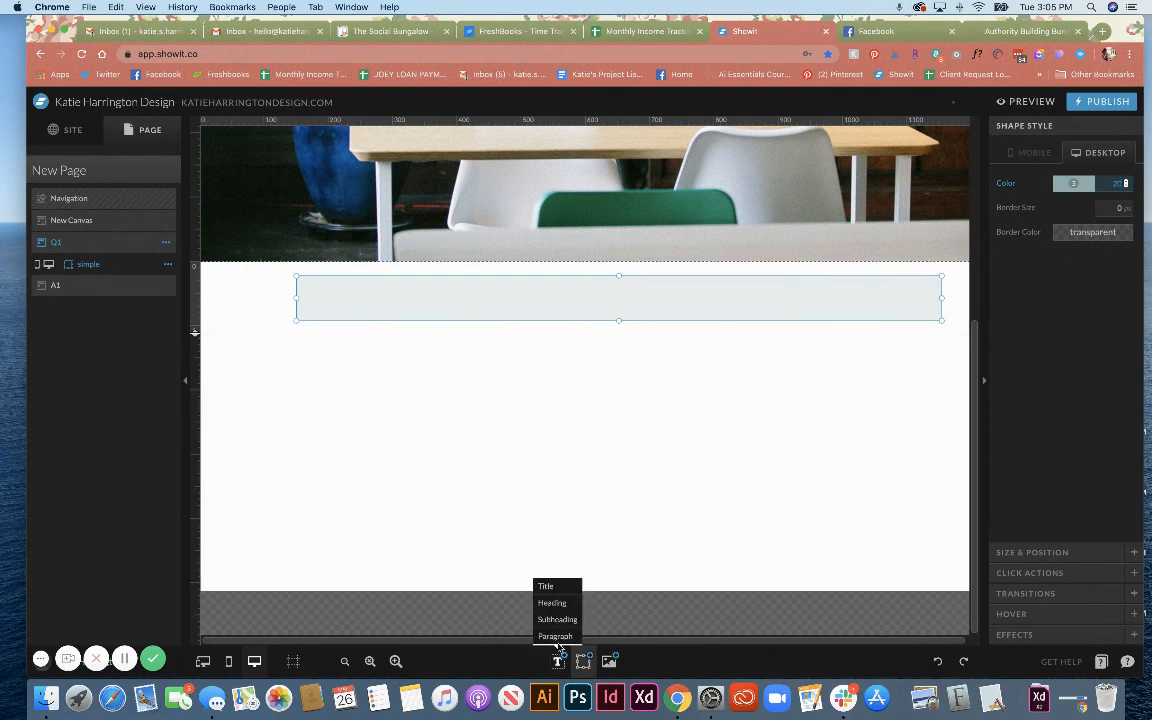
pyautogui.click(556, 620)
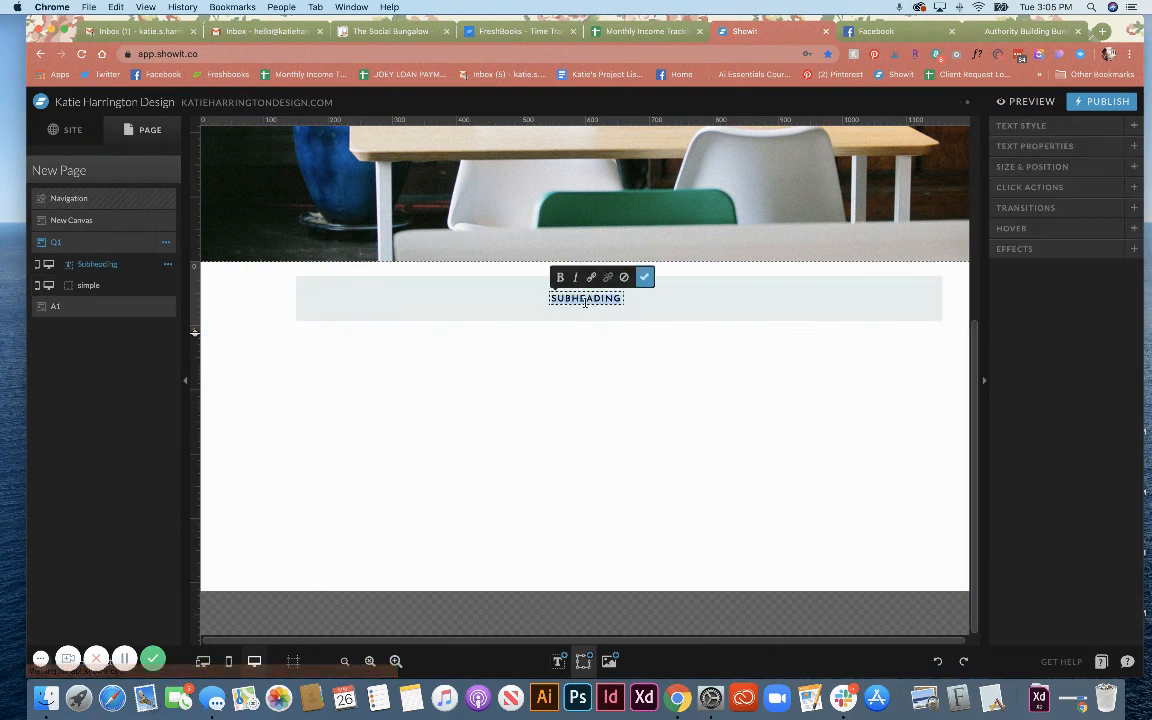
pyautogui.write('HERE LI')
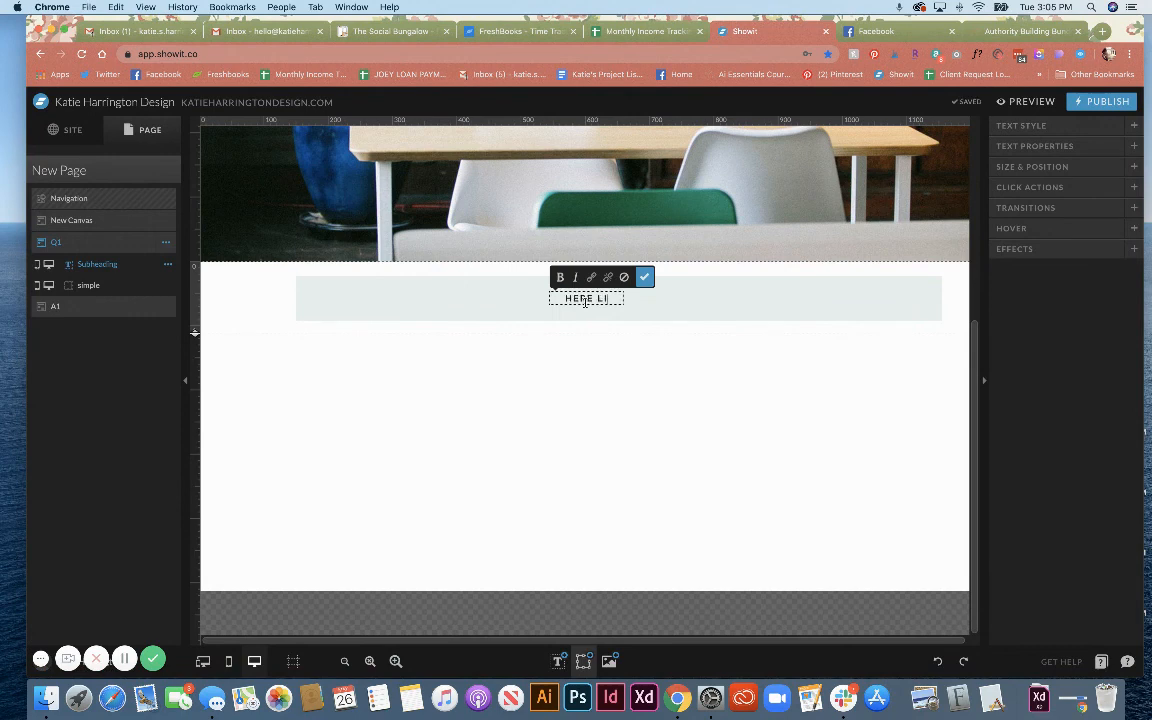
pyautogui.write('QUESTION ONE GOES HERE LIKE THIS')
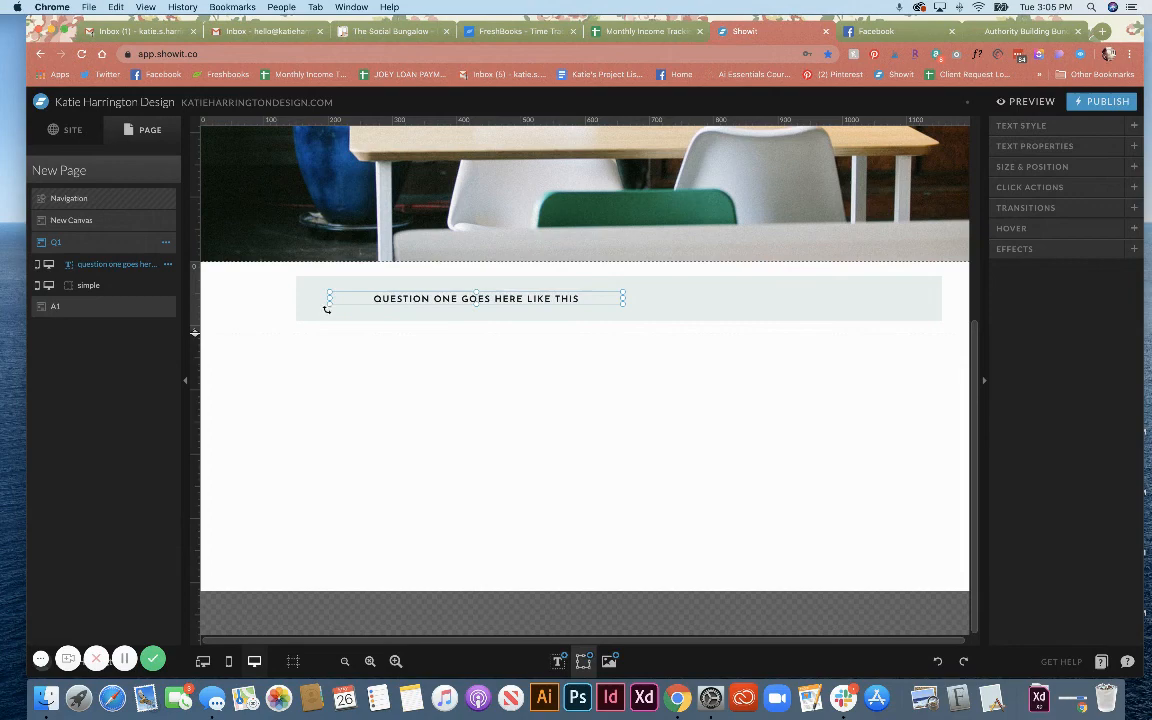
pyautogui.click(1020, 124)
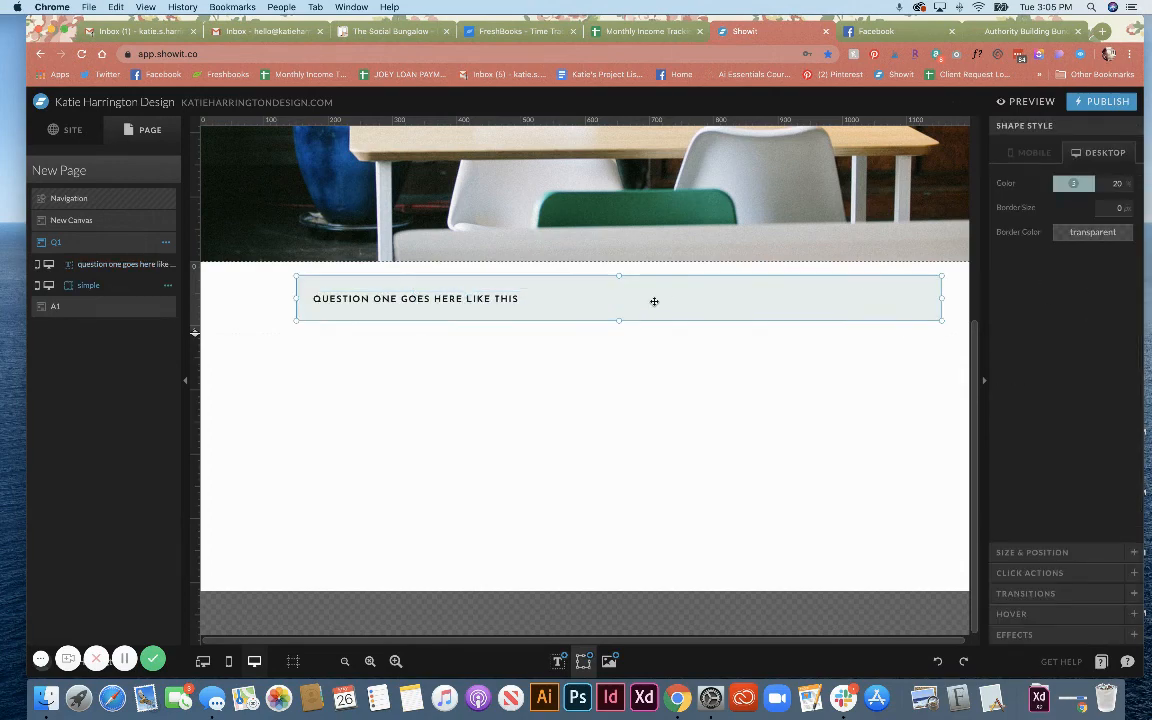
# - Add an icon to the Q1 canvas and choose the down arrow from the Icon Chooser
pyautogui.click(582, 660)
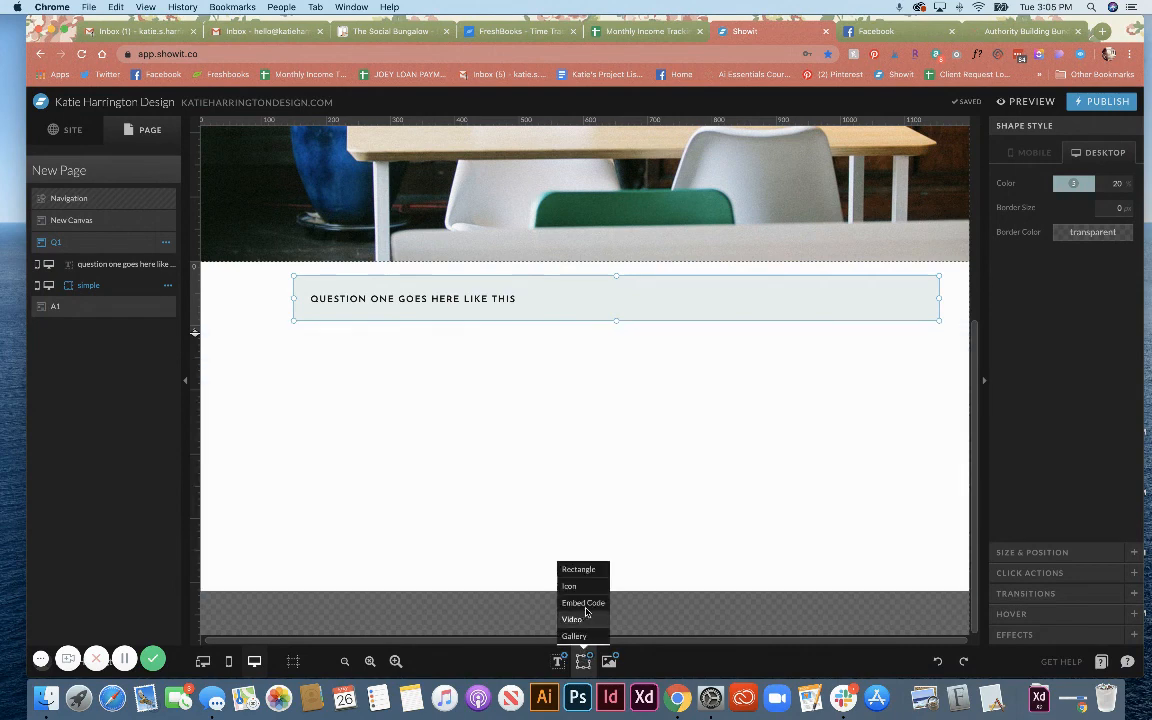
pyautogui.click(568, 586)
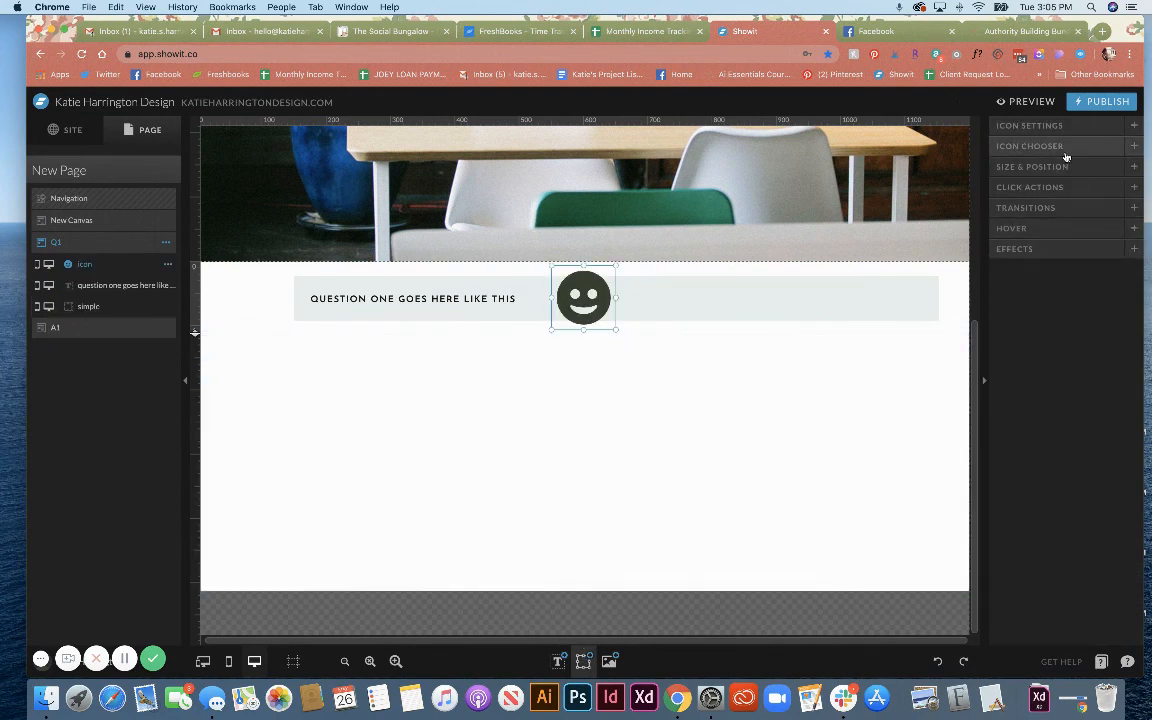
pyautogui.click(1030, 146)
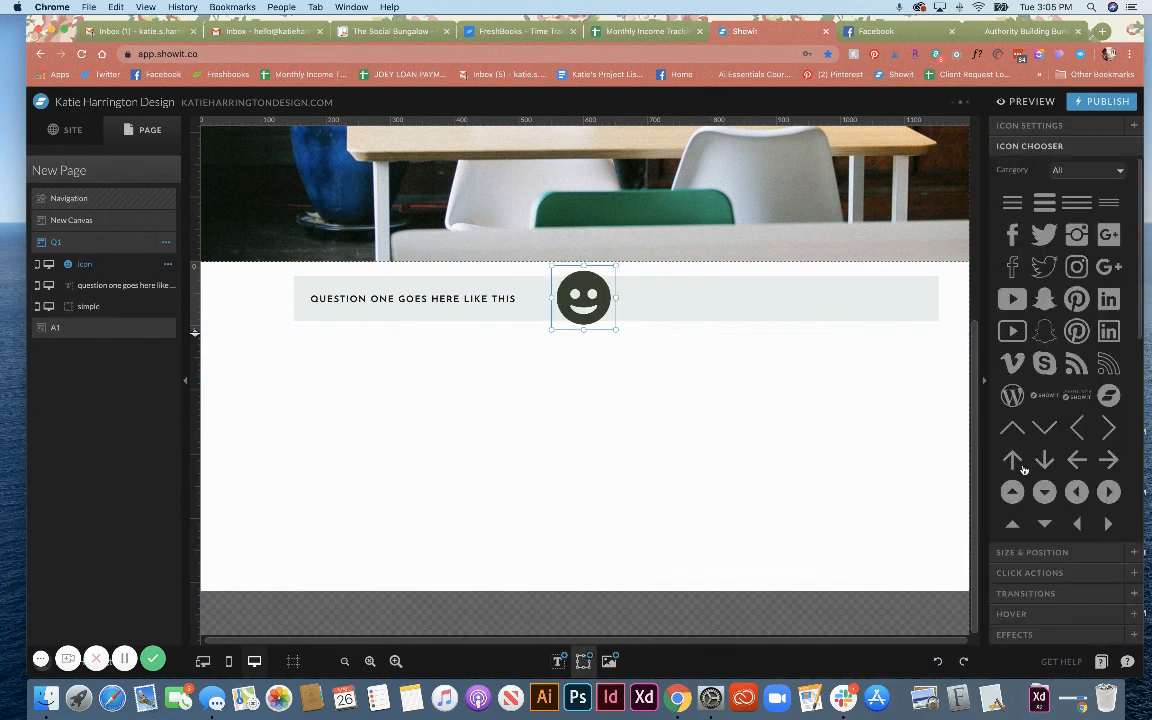
pyautogui.click(1044, 458)
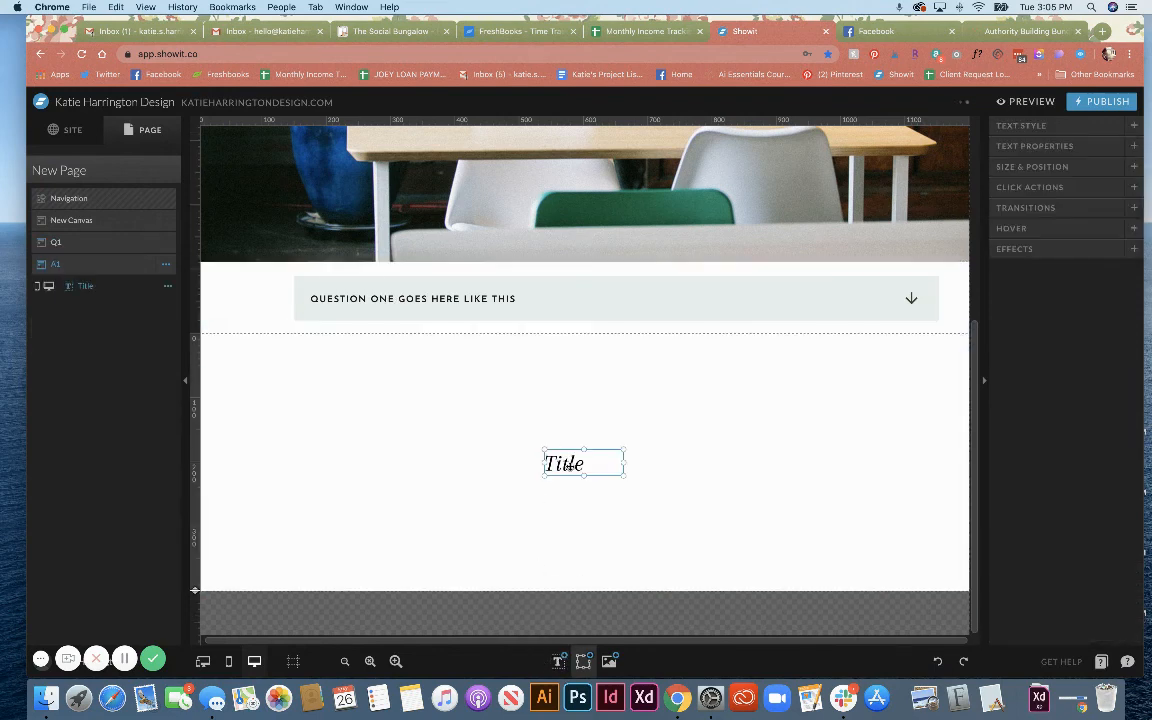
# - Fill A1 with a lorem ipsum paragraph text box and shrink the canvas to fit it
pyautogui.moveTo(584, 464); pyautogui.dragTo(336, 358)
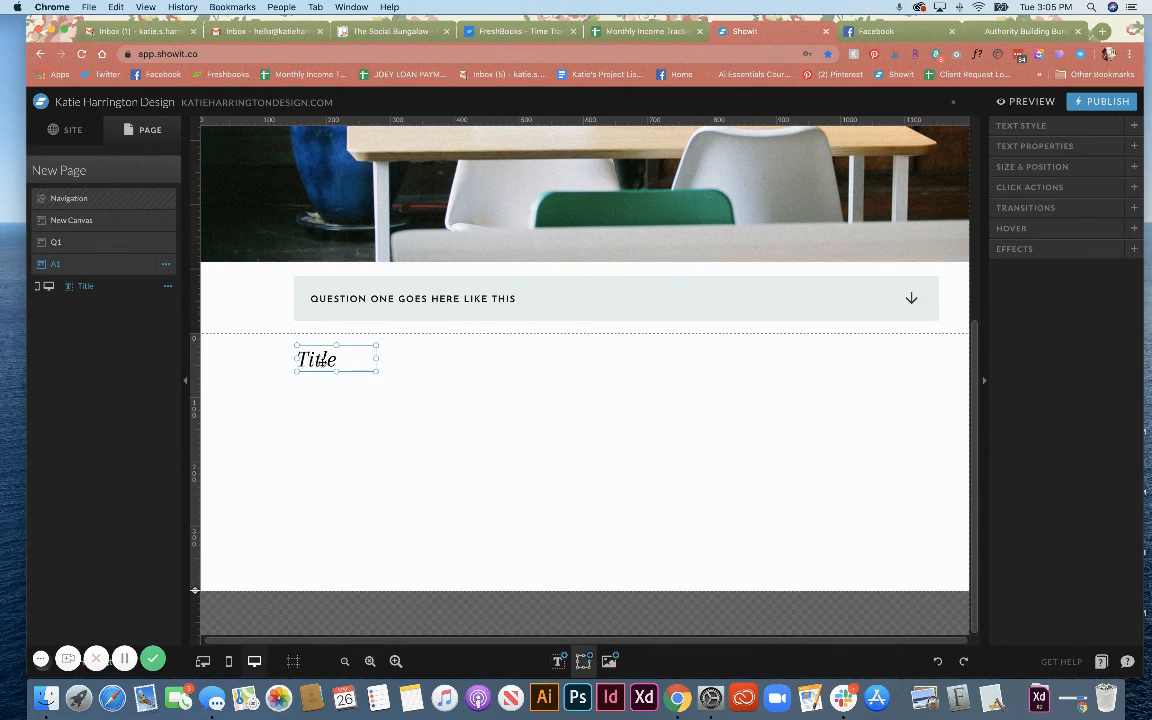
pyautogui.moveTo(376, 370); pyautogui.dragTo(936, 472)
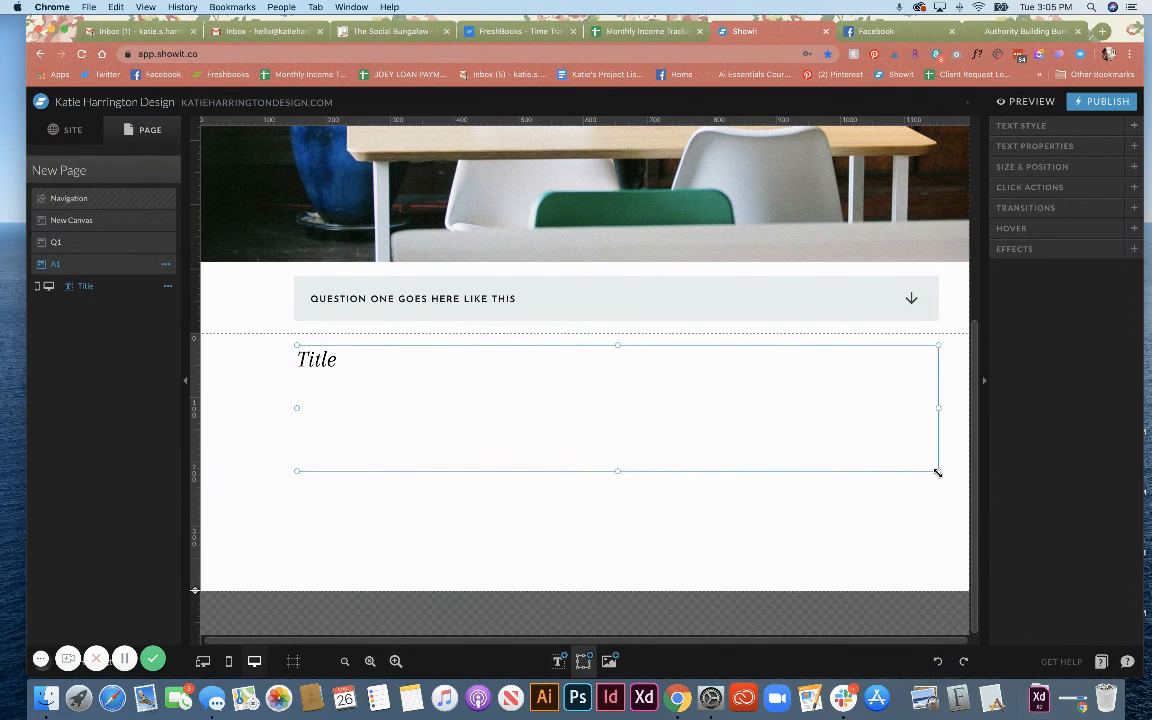
pyautogui.click(1020, 124)
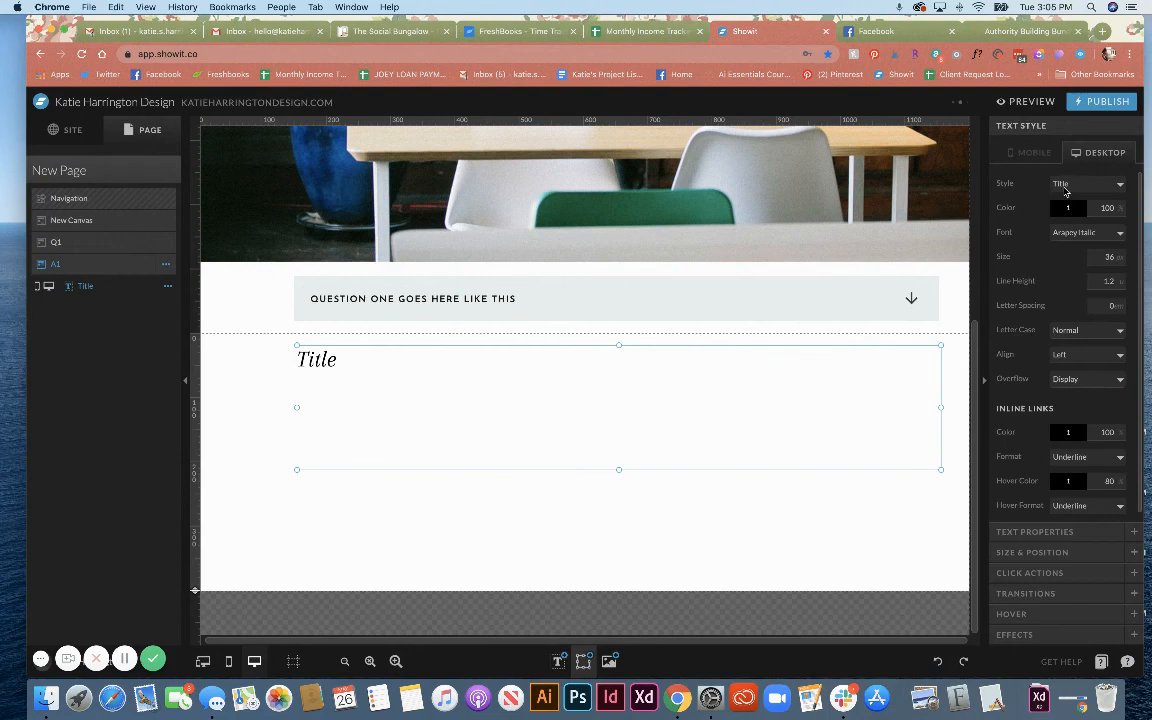
pyautogui.click(1084, 232)
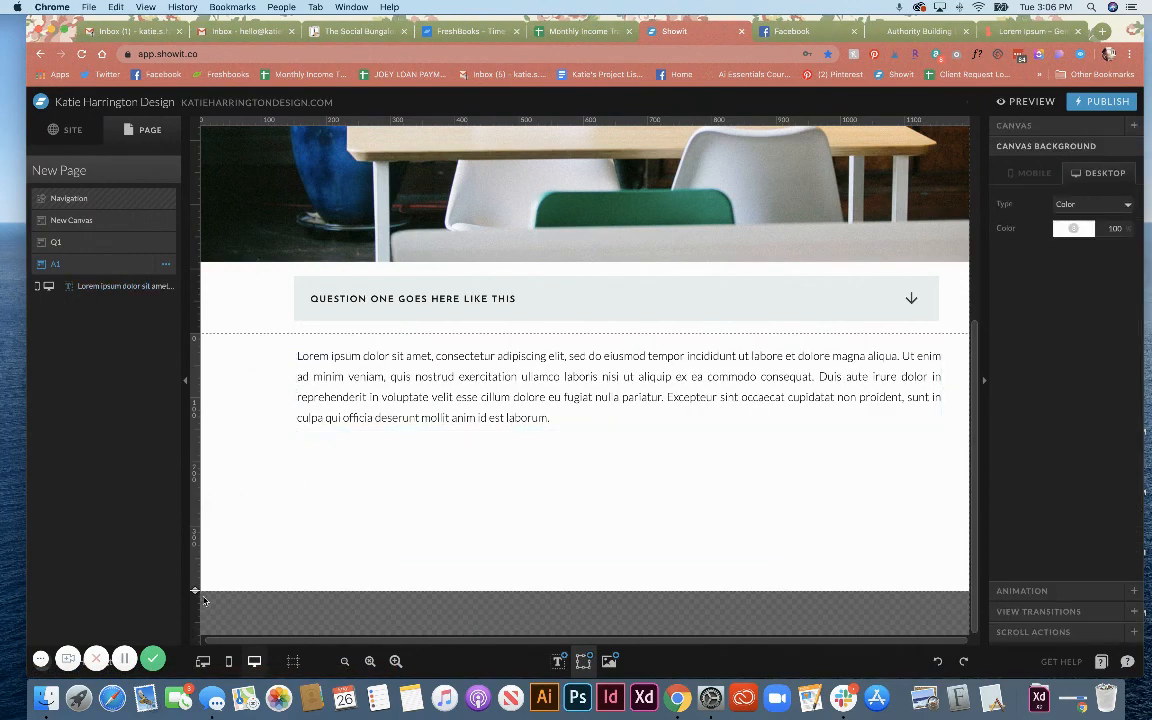
pyautogui.moveTo(196, 590); pyautogui.dragTo(196, 448)
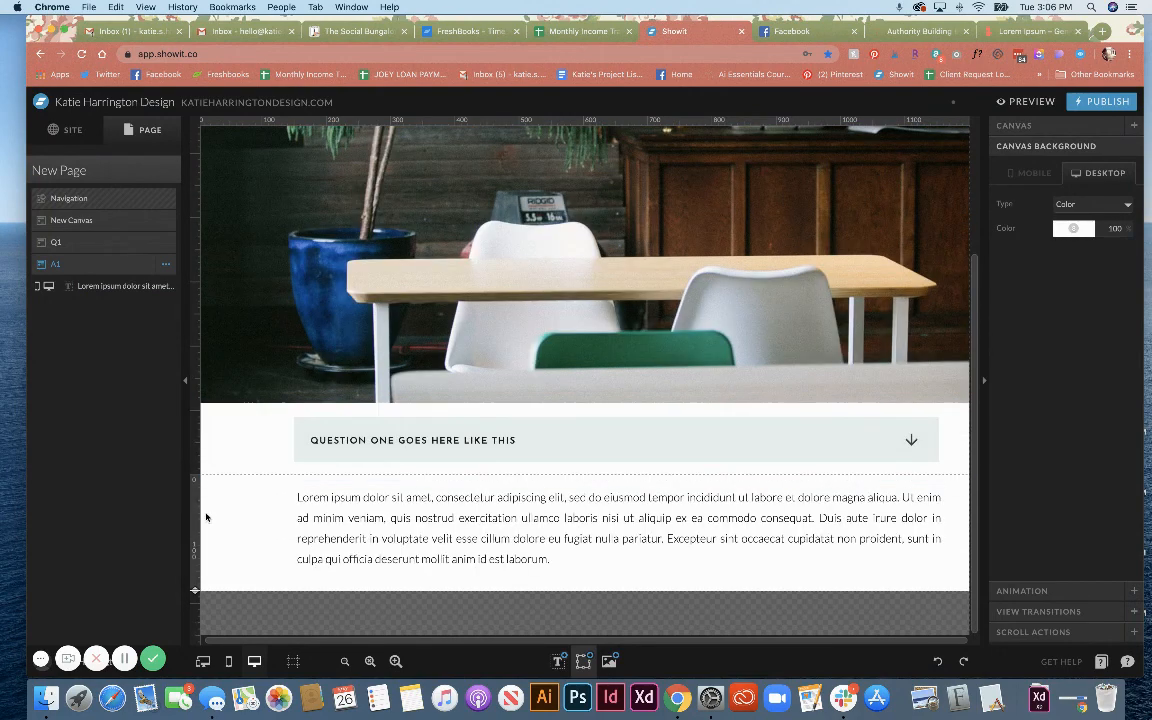
# - Select the Q1 canvas and the arrow icon on its question bar
pyautogui.click(618, 536)
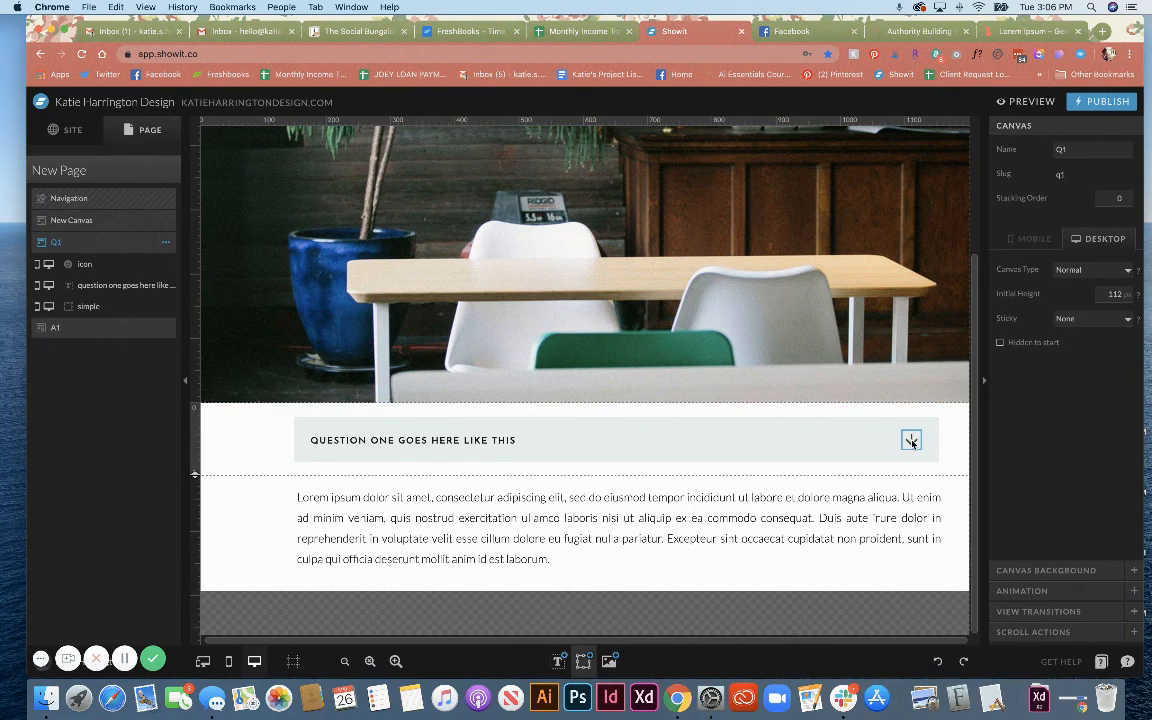
pyautogui.click(912, 440)
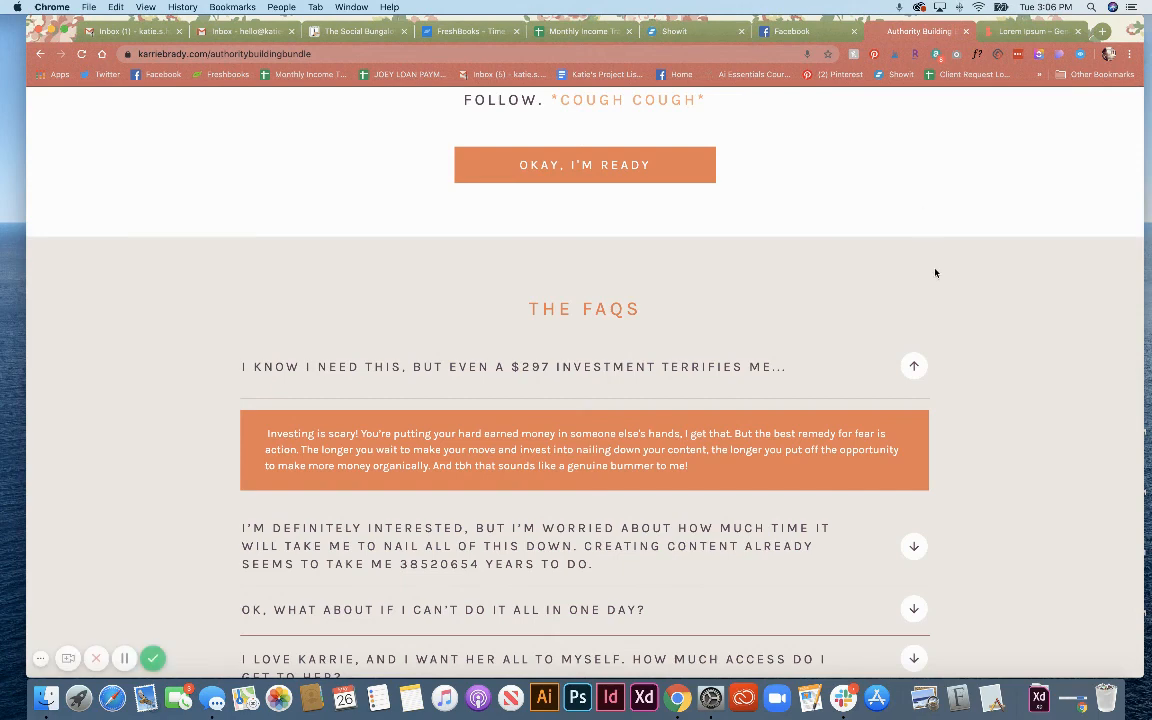
pyautogui.moveTo(914, 368)
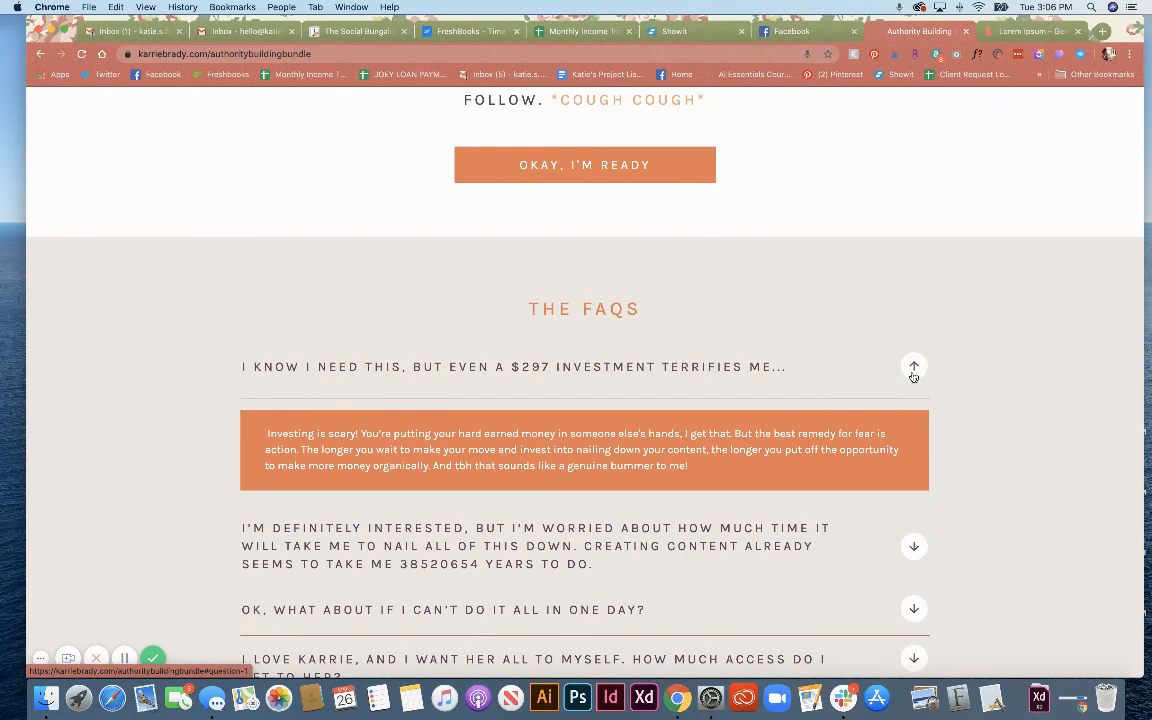
# - Collapse the first answer on the example page and return to the Showit editor
pyautogui.click(912, 368)
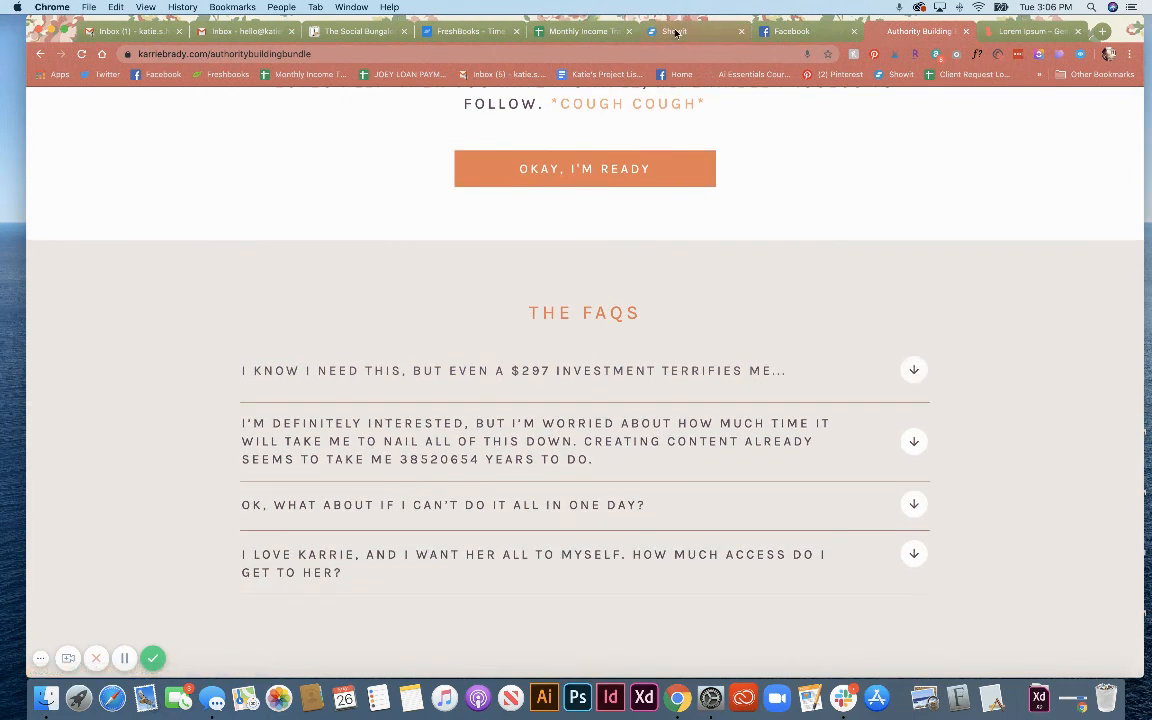
pyautogui.click(670, 32)
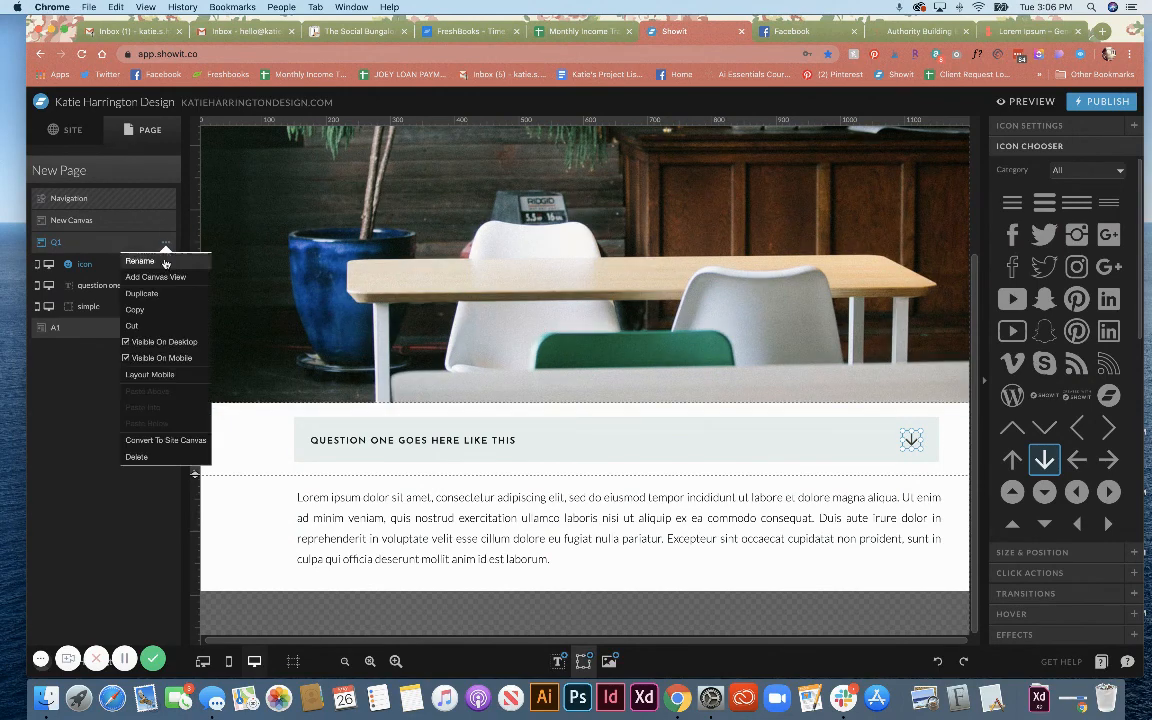
pyautogui.moveTo(156, 276)
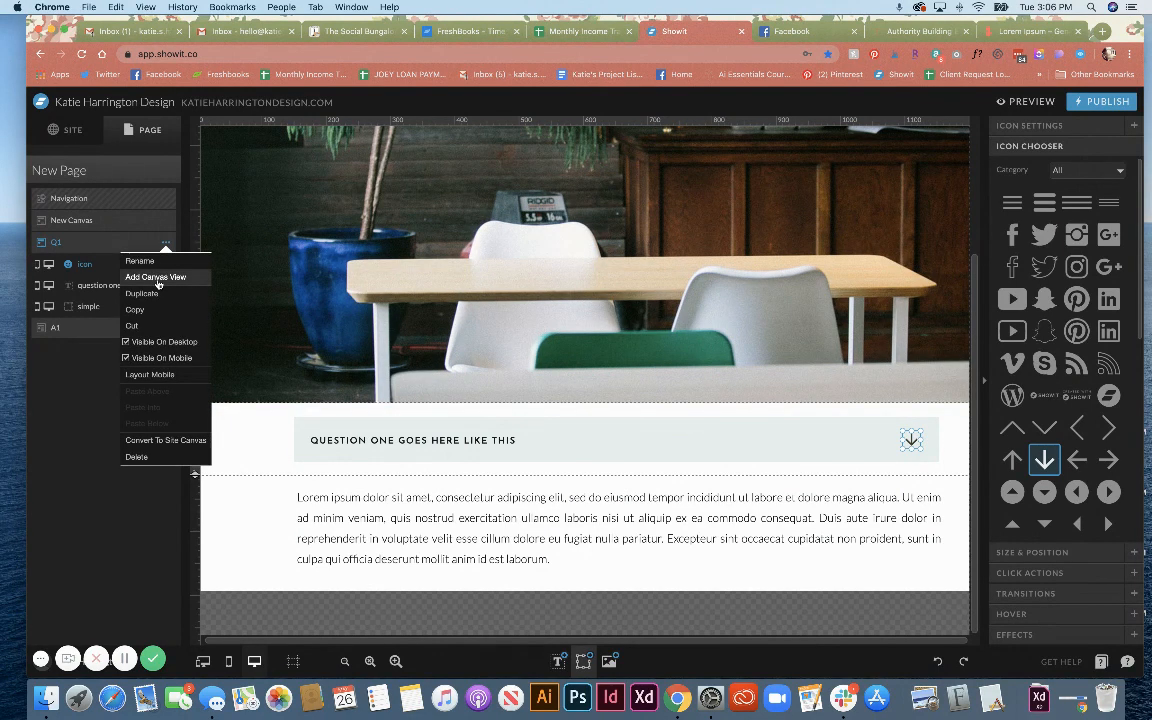
# - Add a canvas view to Q1, duplicate View 1 into View 2 with an up arrow, and return to View 1
pyautogui.click(156, 276)
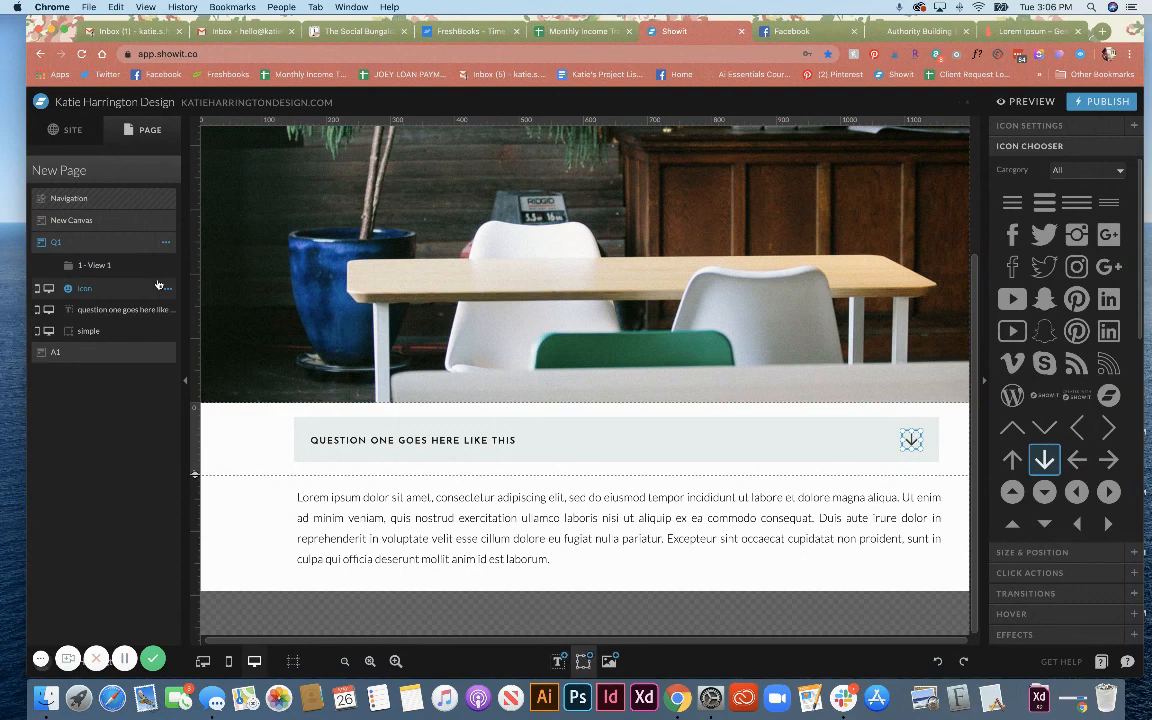
pyautogui.click(56, 242)
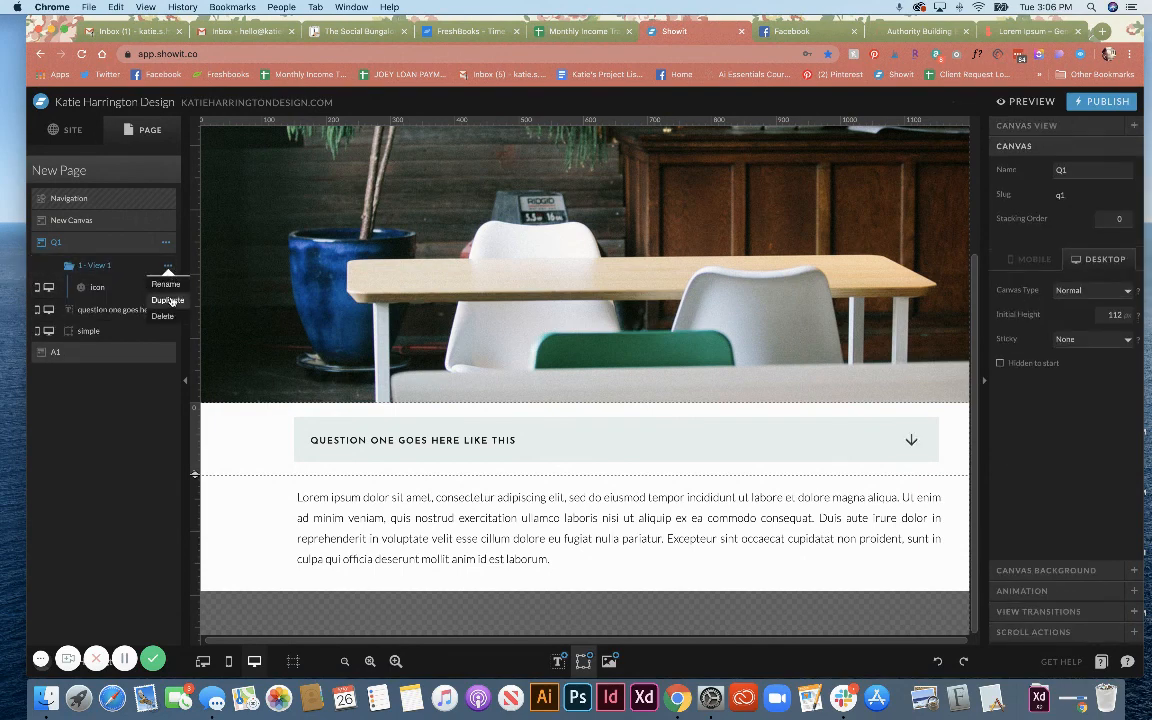
pyautogui.click(168, 300)
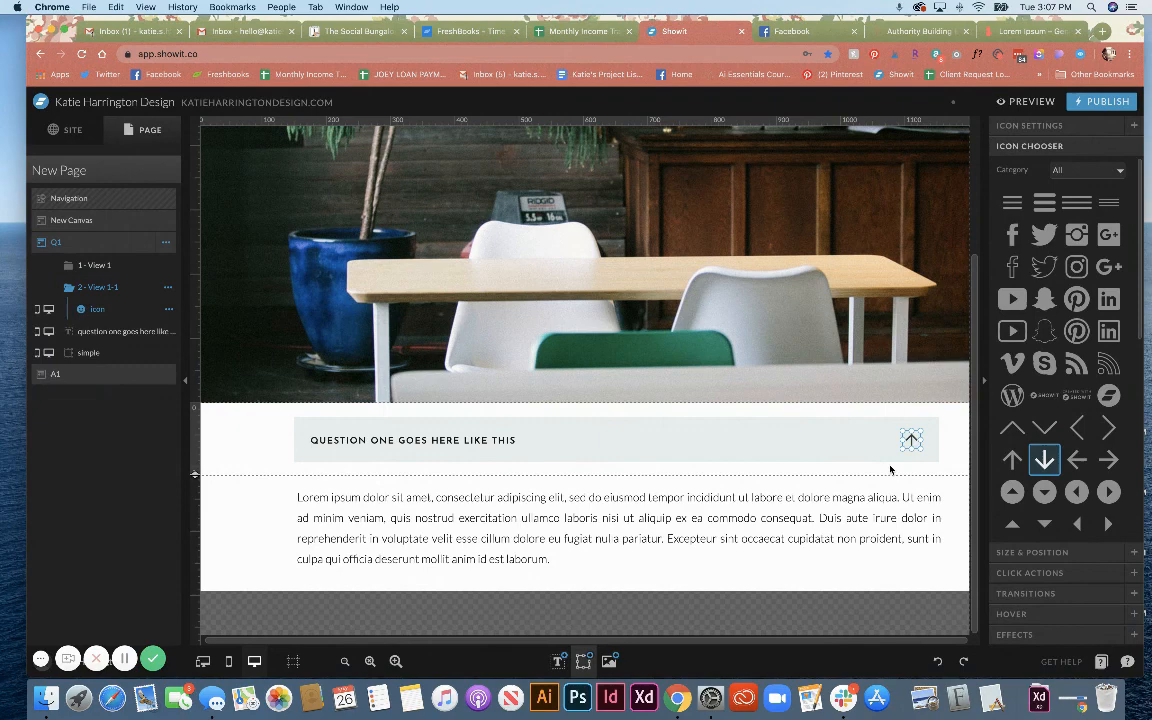
pyautogui.click(492, 420)
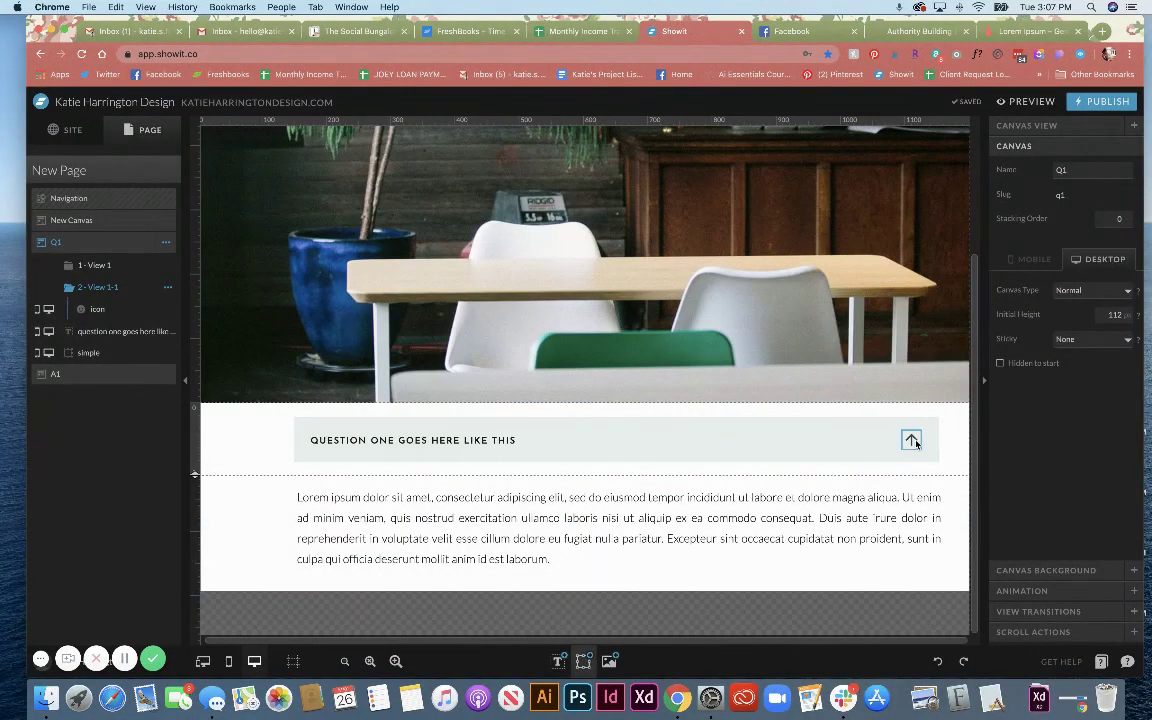
pyautogui.click(590, 440)
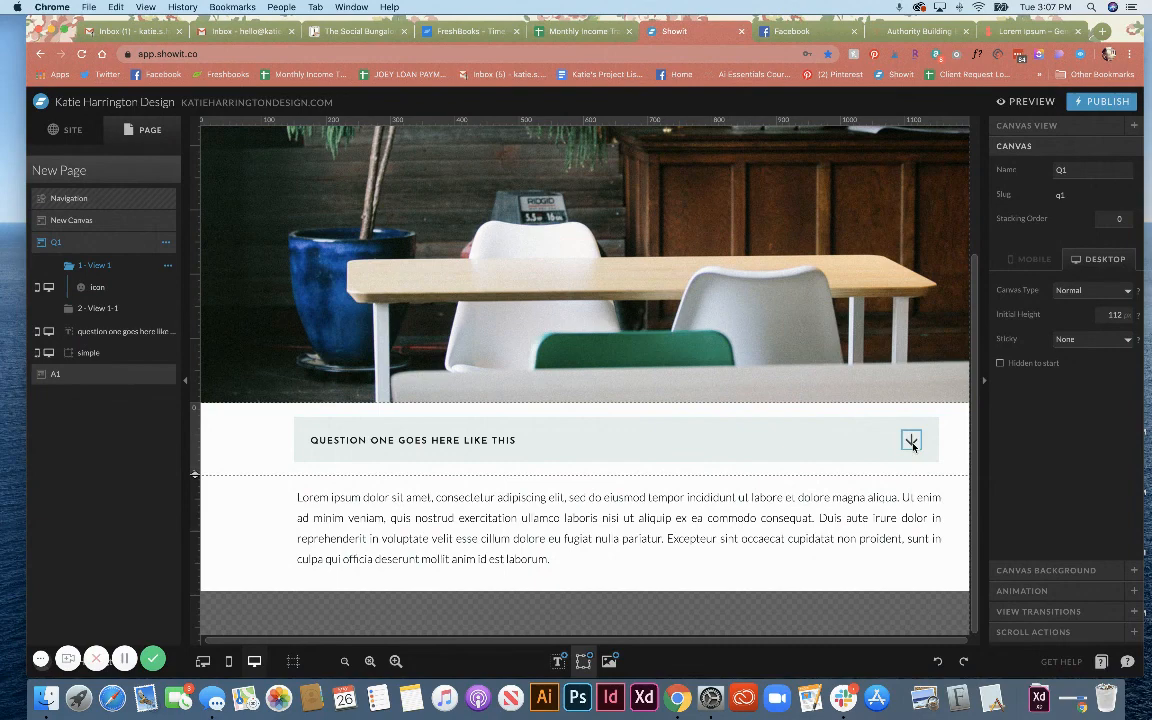
# - Give the View 1 arrow a click action that shows canvas A1
pyautogui.click(912, 440)
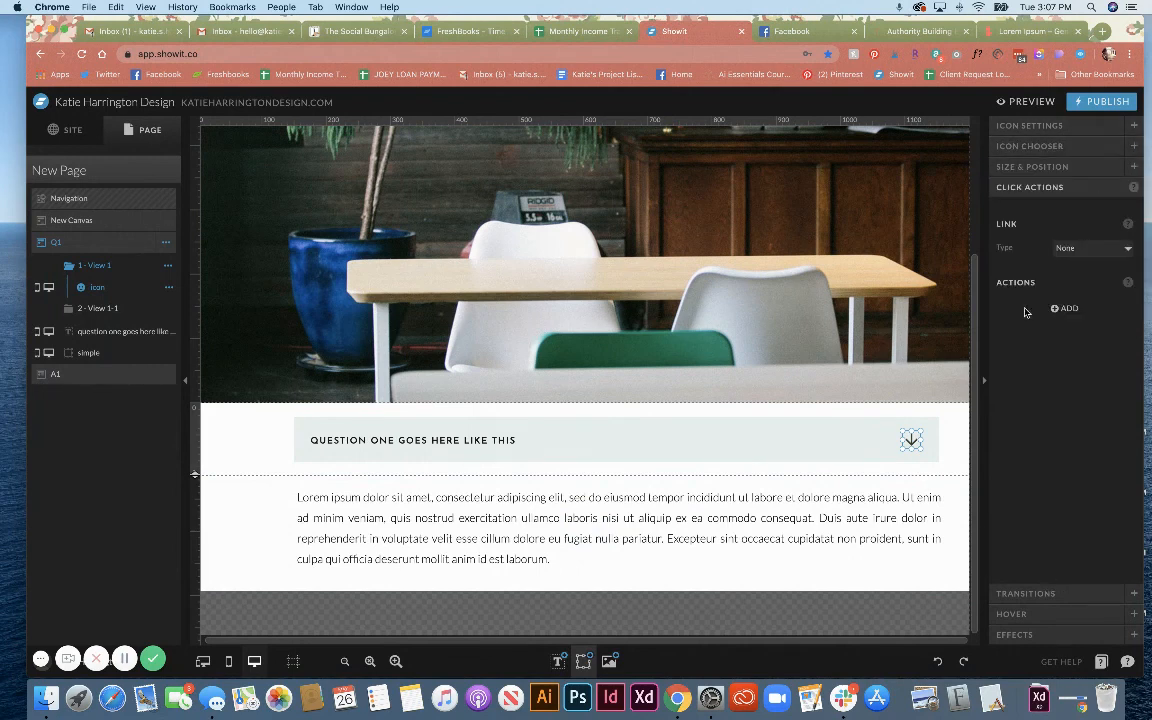
pyautogui.click(1064, 308)
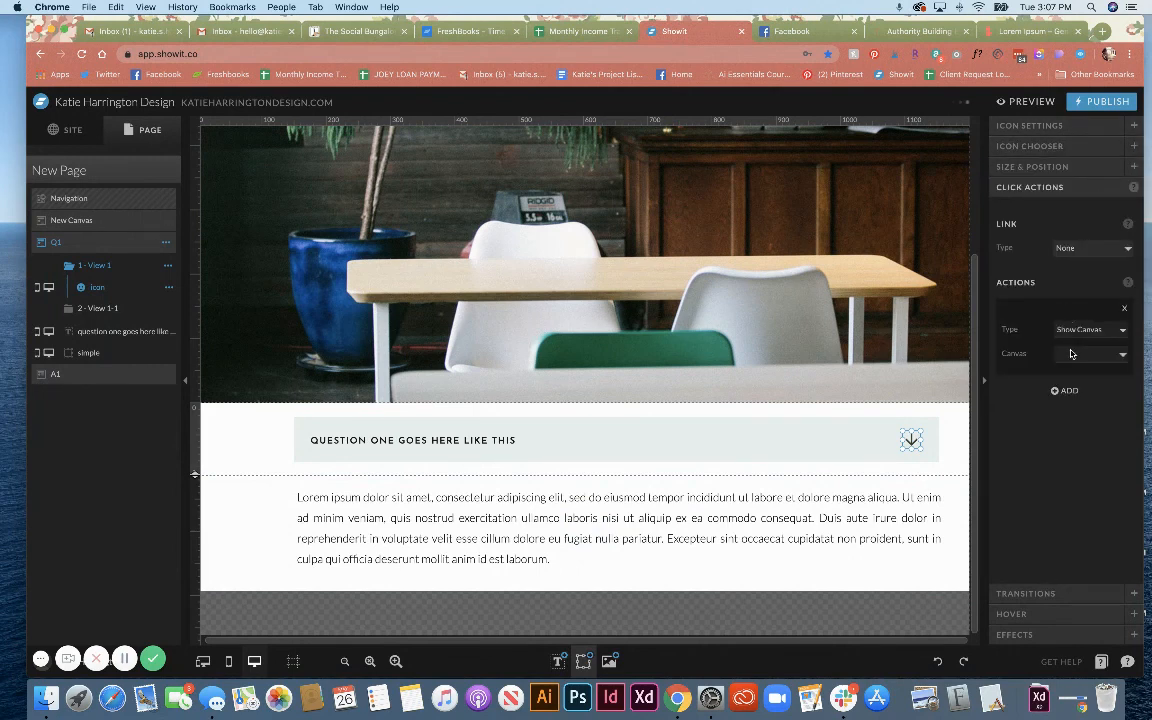
pyautogui.click(1090, 352)
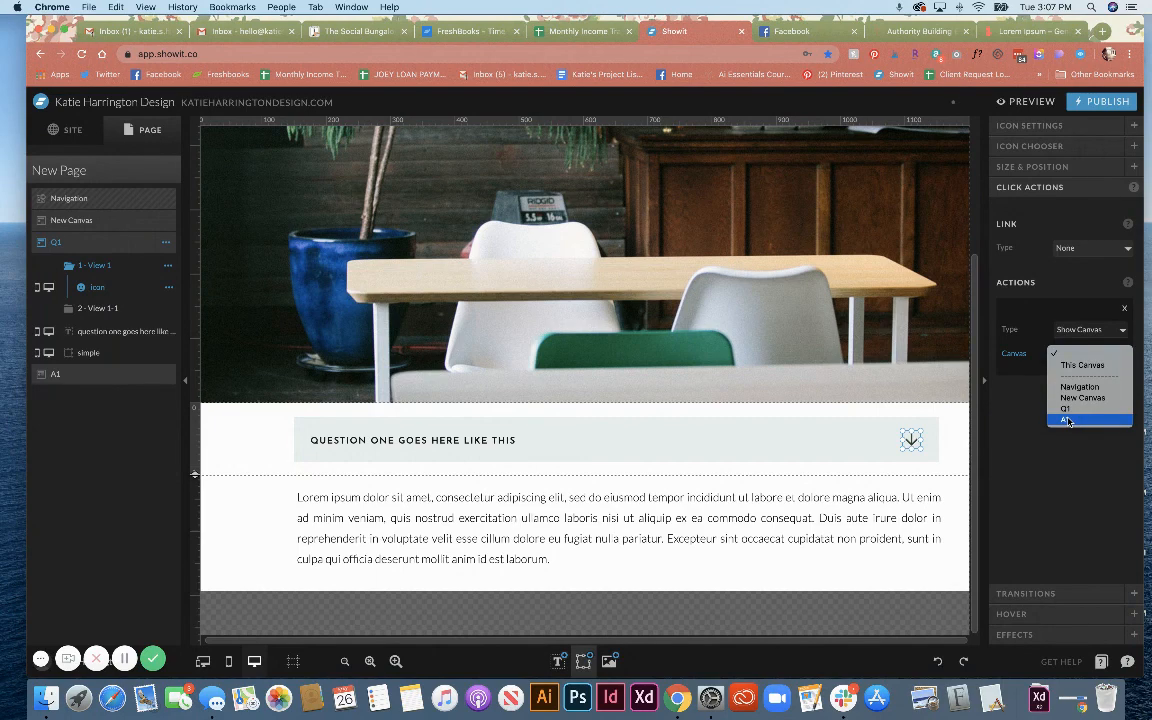
pyautogui.click(1066, 420)
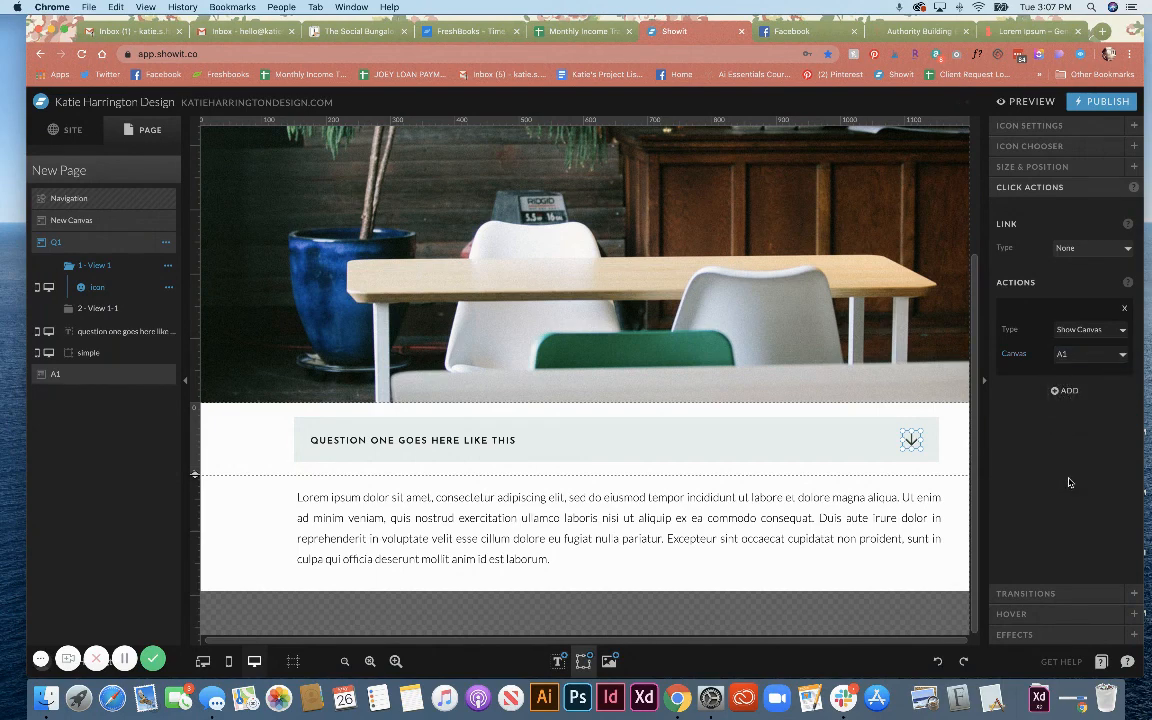
# - Set the arrow's link type to Canvas, targeting this canvas's View 2
pyautogui.click(1090, 248)
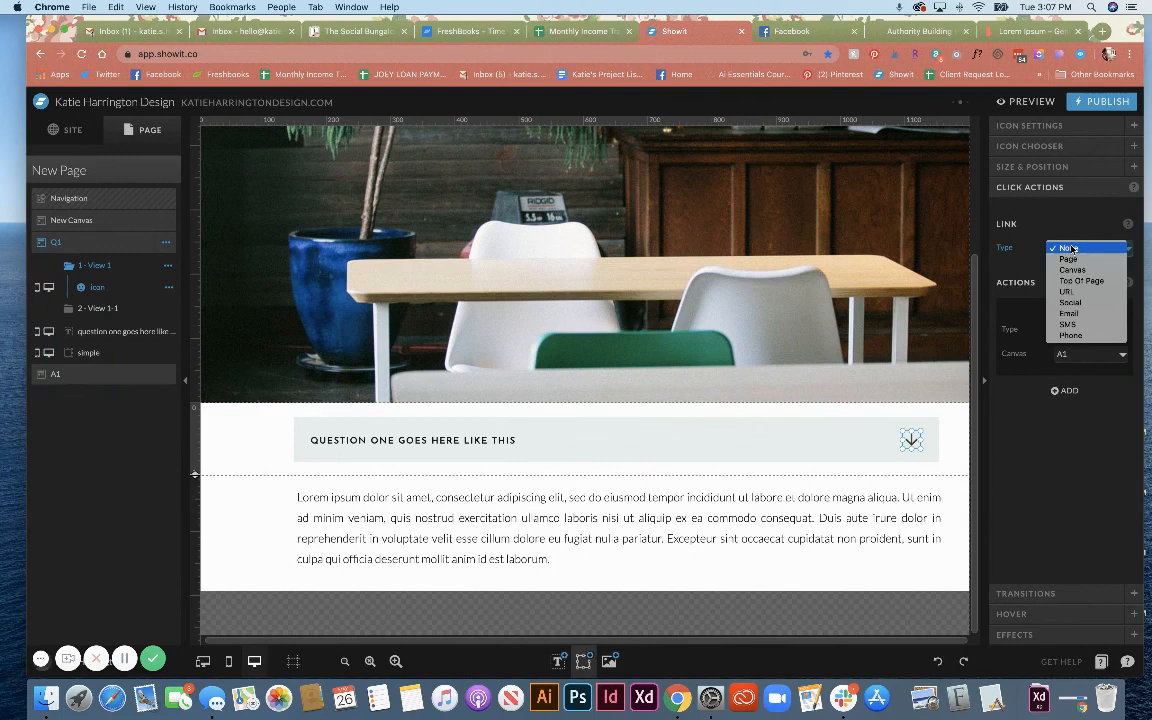
pyautogui.click(1068, 268)
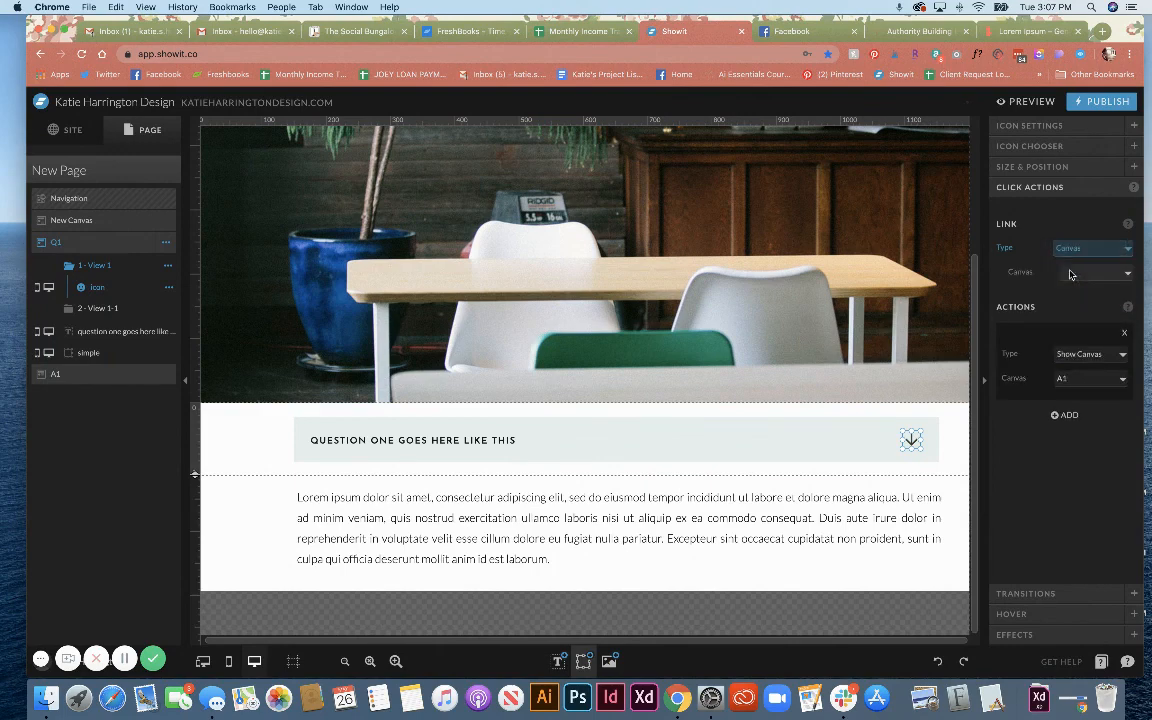
pyautogui.click(1092, 272)
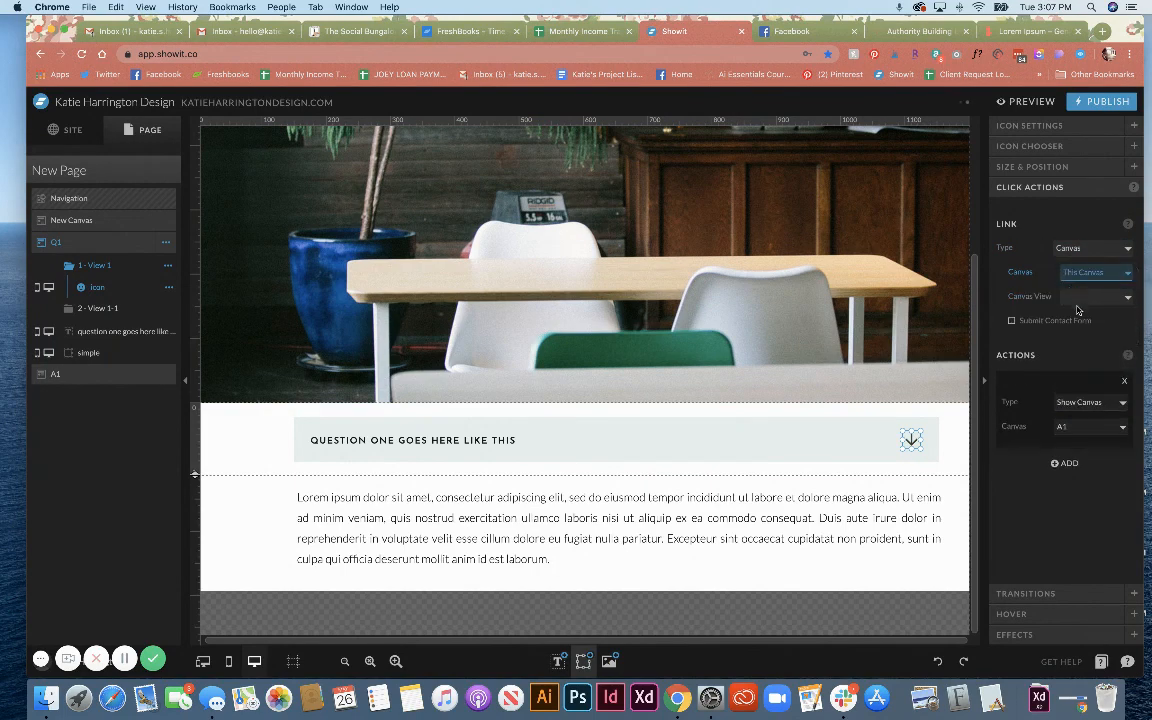
pyautogui.click(1096, 296)
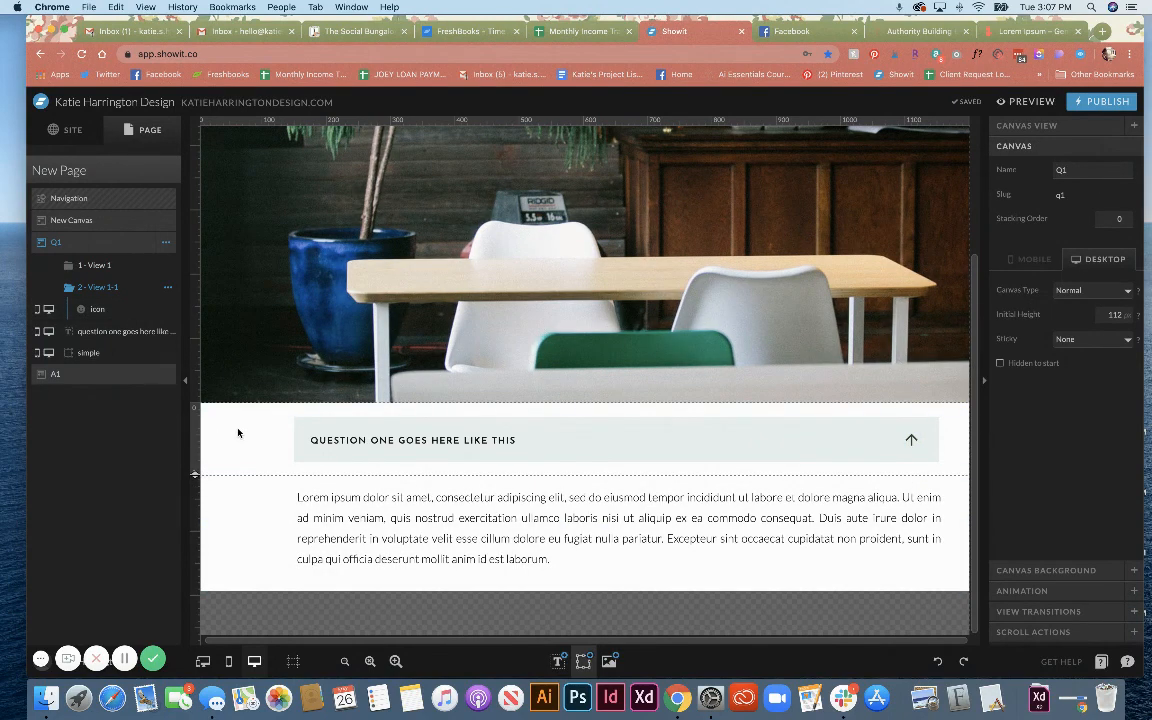
# - Preview the page, reveal the answer under question one with the arrow, then return to Showit
pyautogui.click(1028, 100)
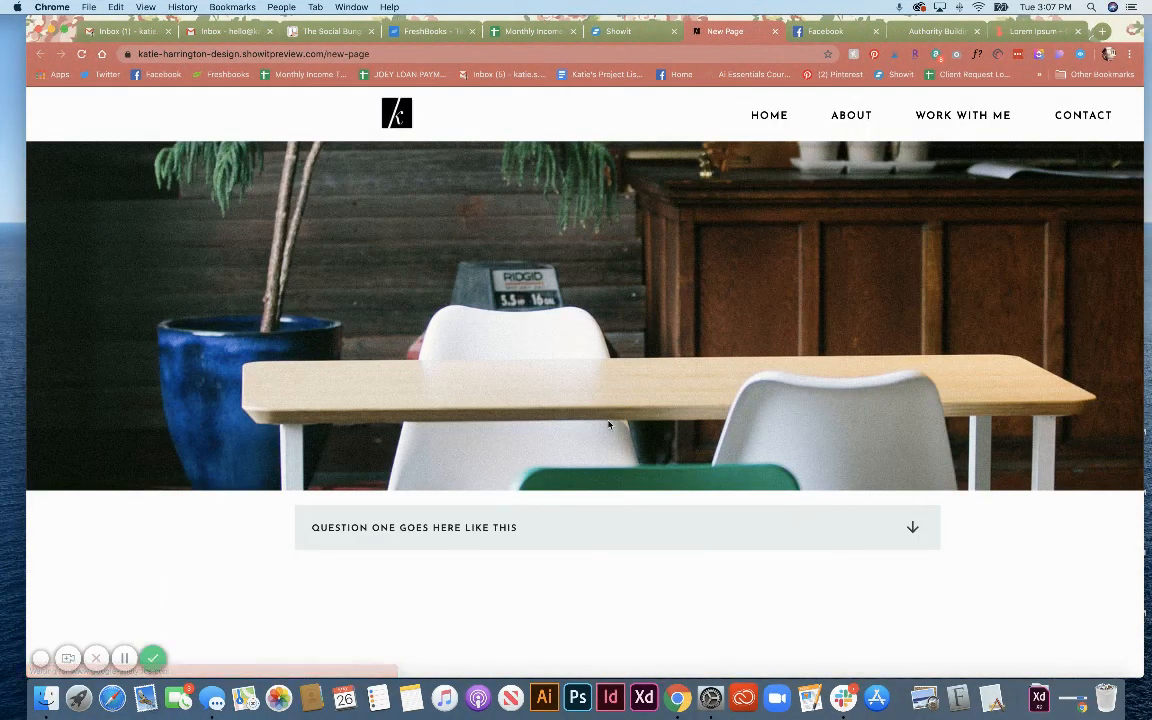
pyautogui.moveTo(548, 528)
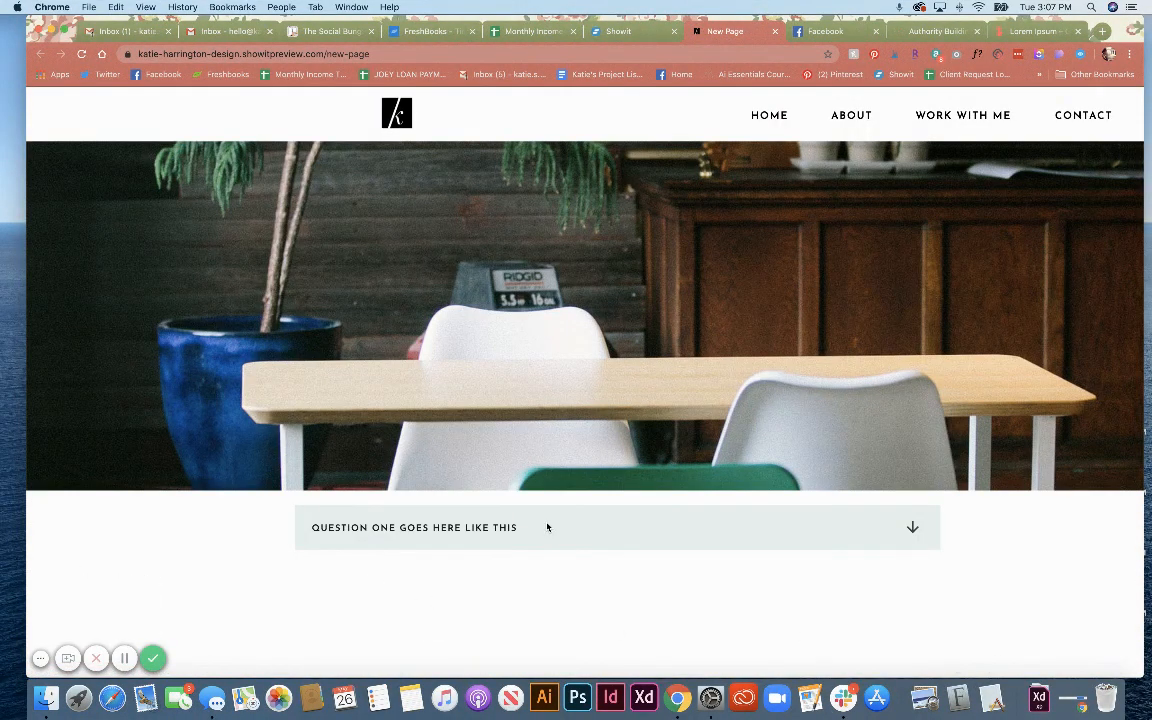
pyautogui.click(912, 528)
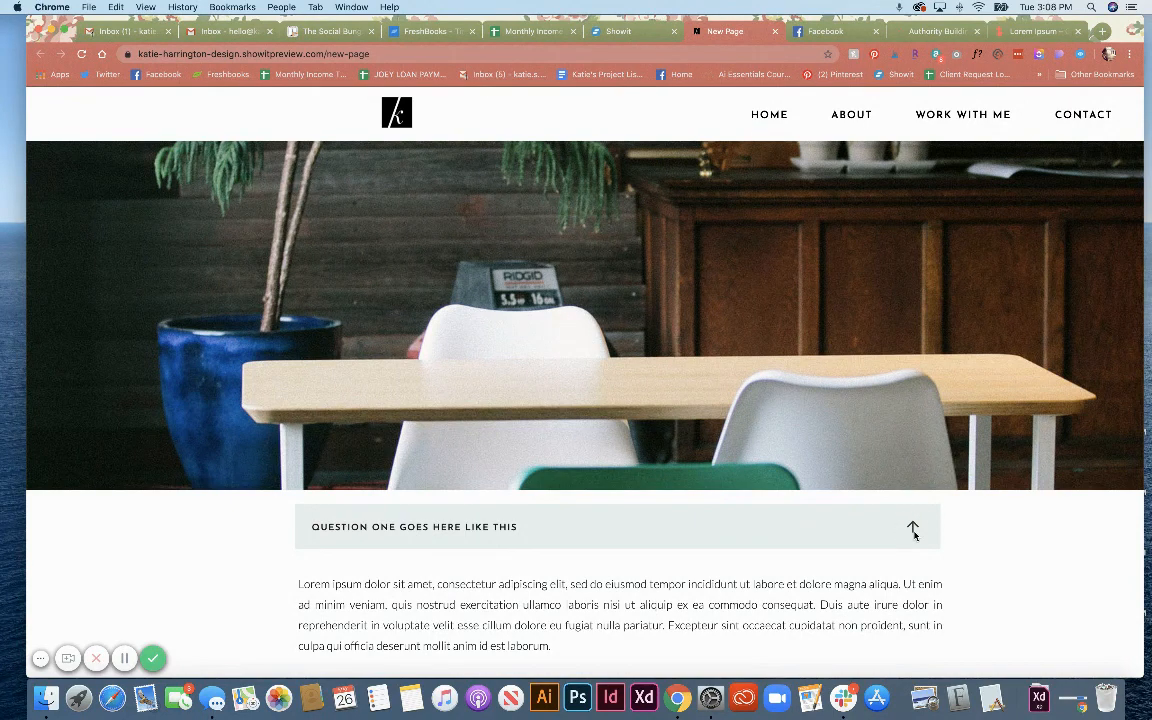
pyautogui.moveTo(924, 530)
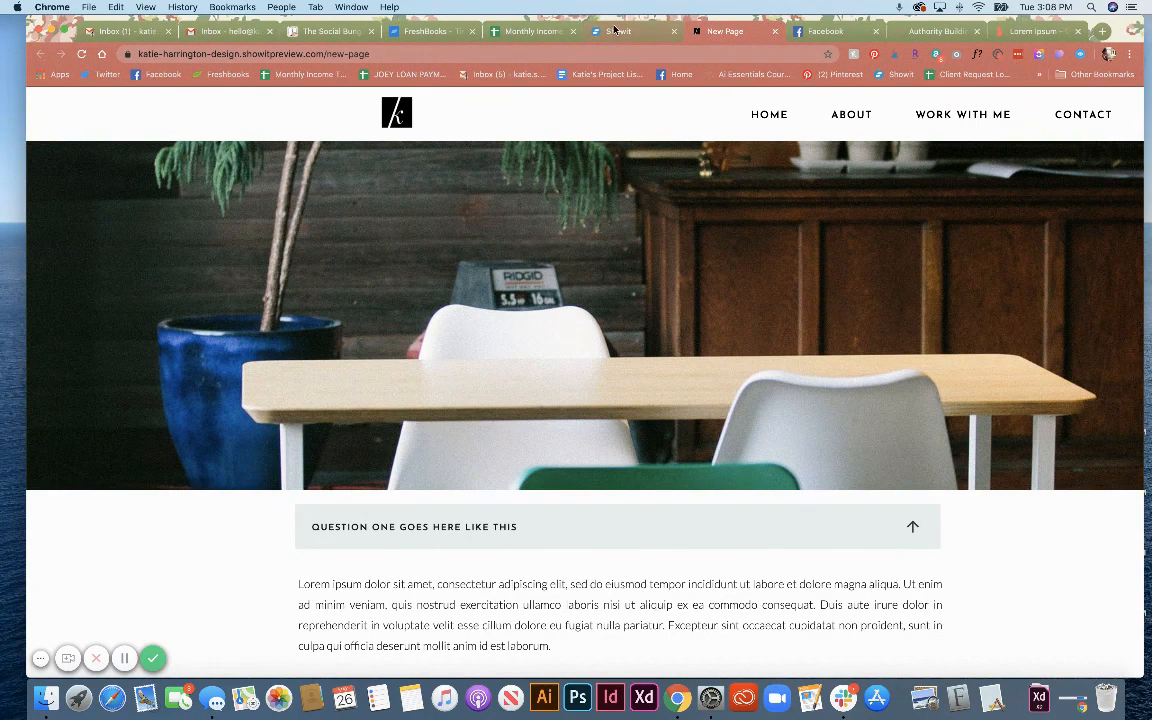
pyautogui.click(616, 32)
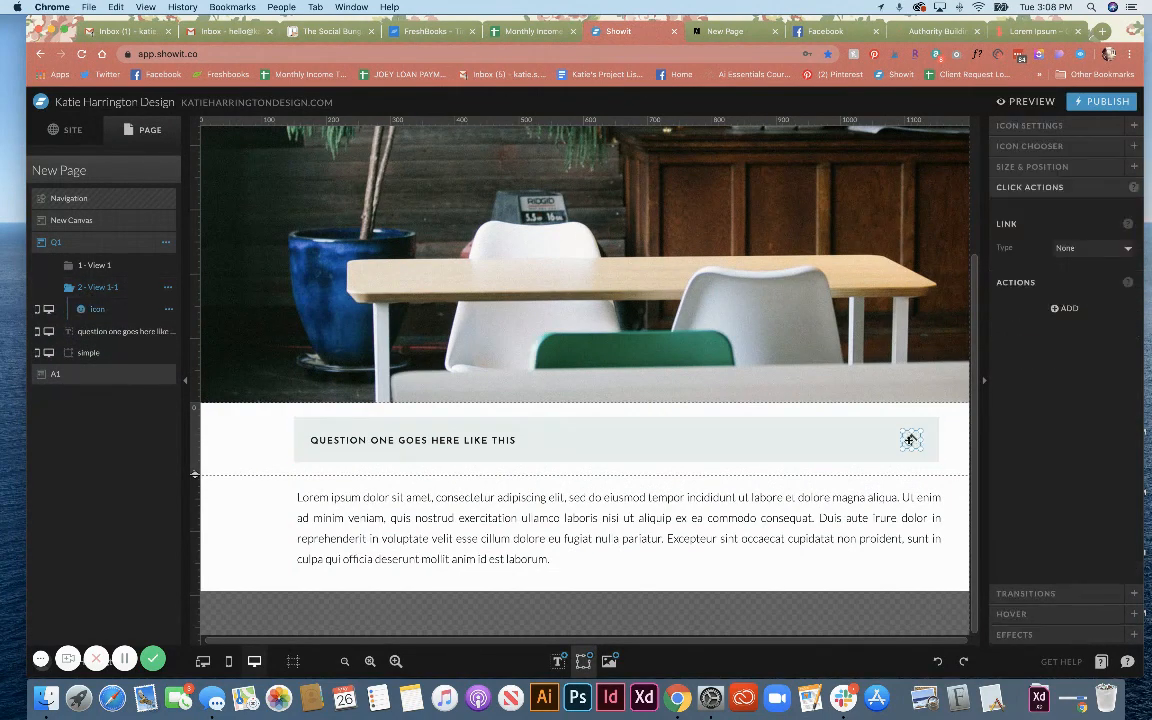
# - Set the View 2 up arrow's link type to Canvas, targeting this canvas's View 1
pyautogui.click(1092, 248)
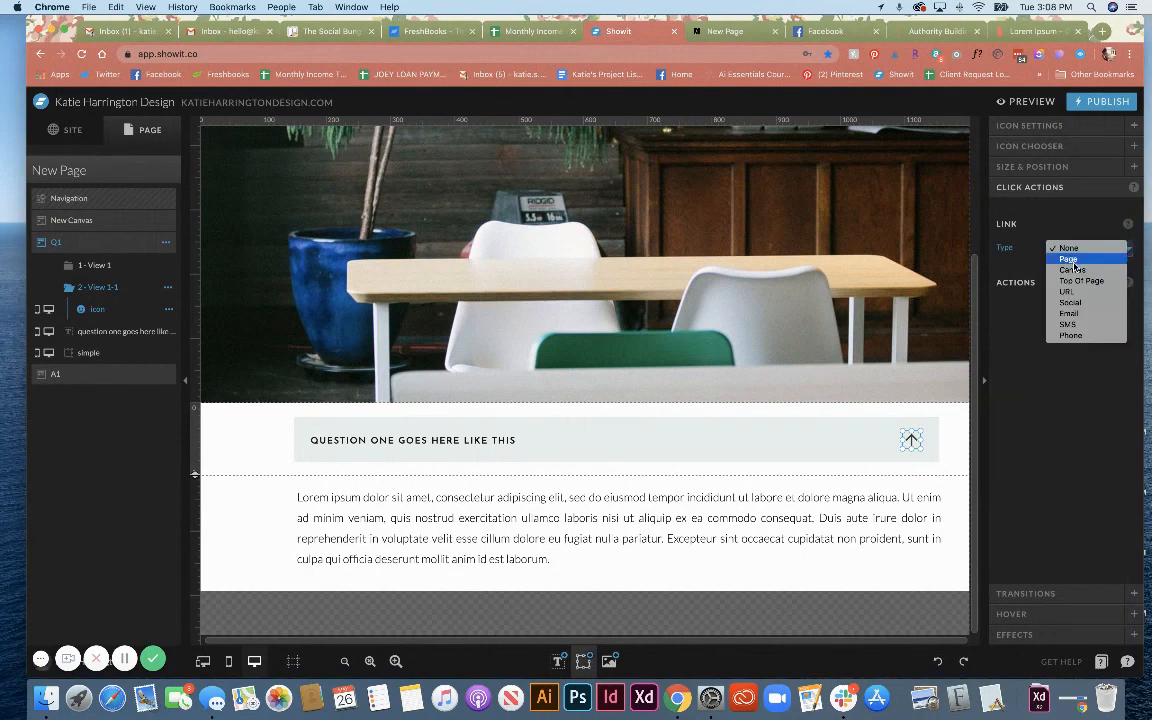
pyautogui.click(1068, 258)
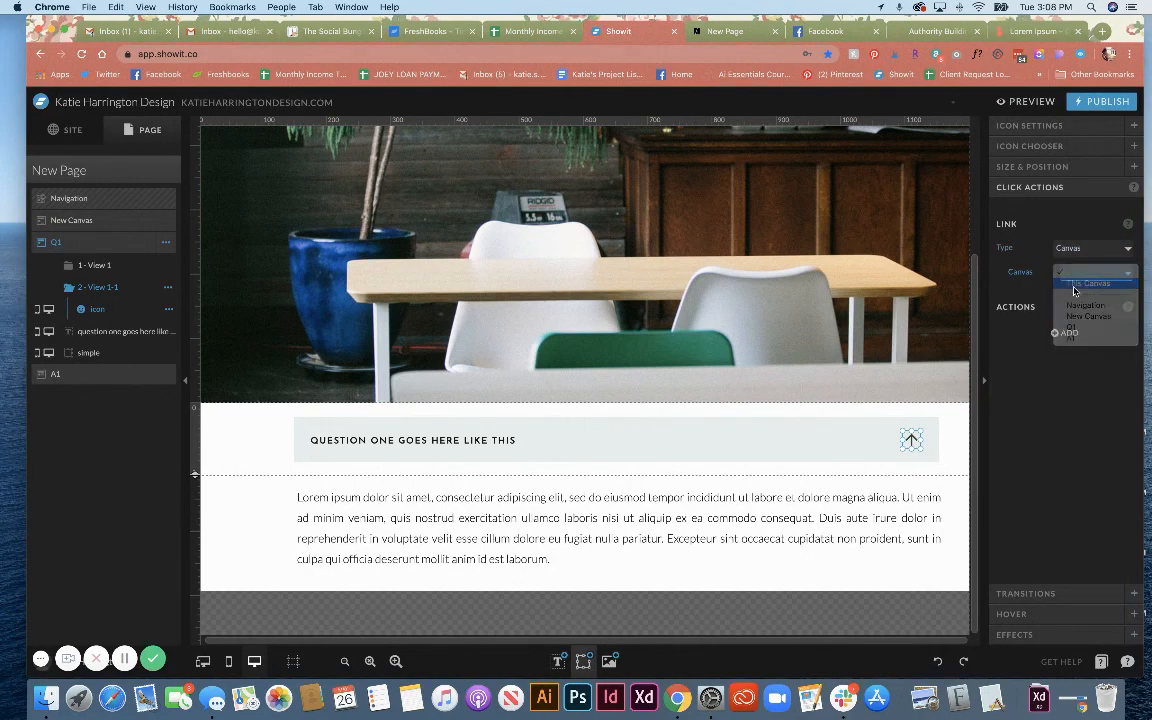
pyautogui.click(1084, 284)
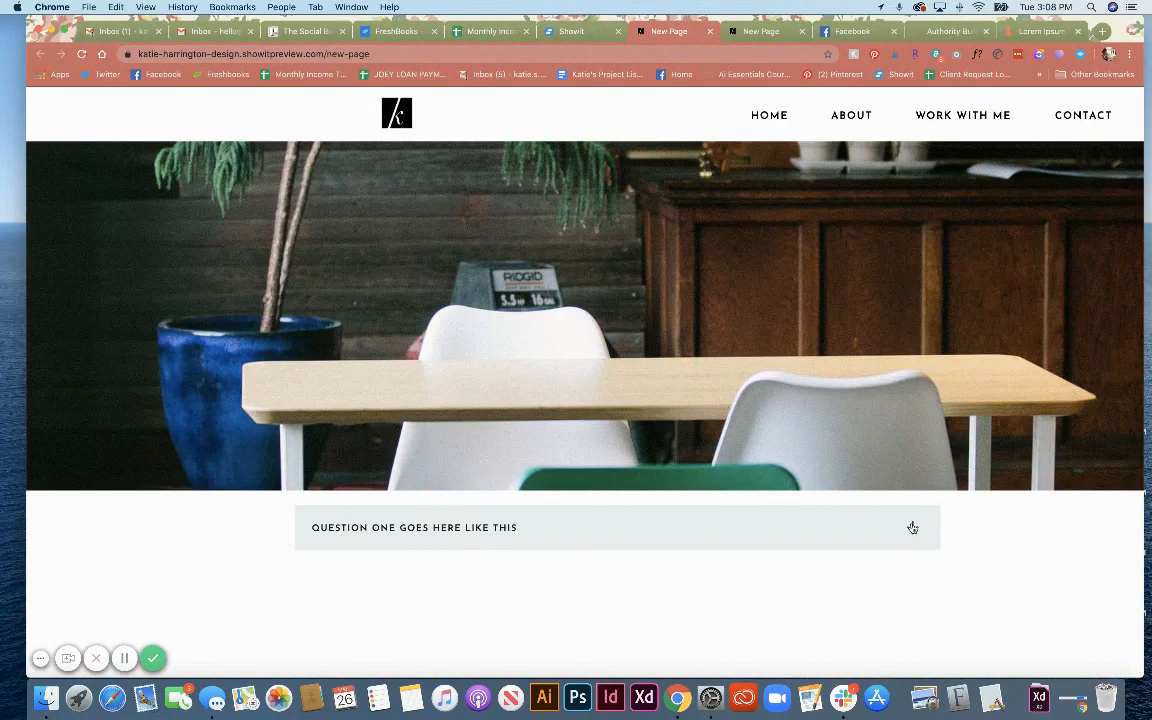
# - Expand question one's answer in the preview, then return to the Showit editor
pyautogui.click(912, 528)
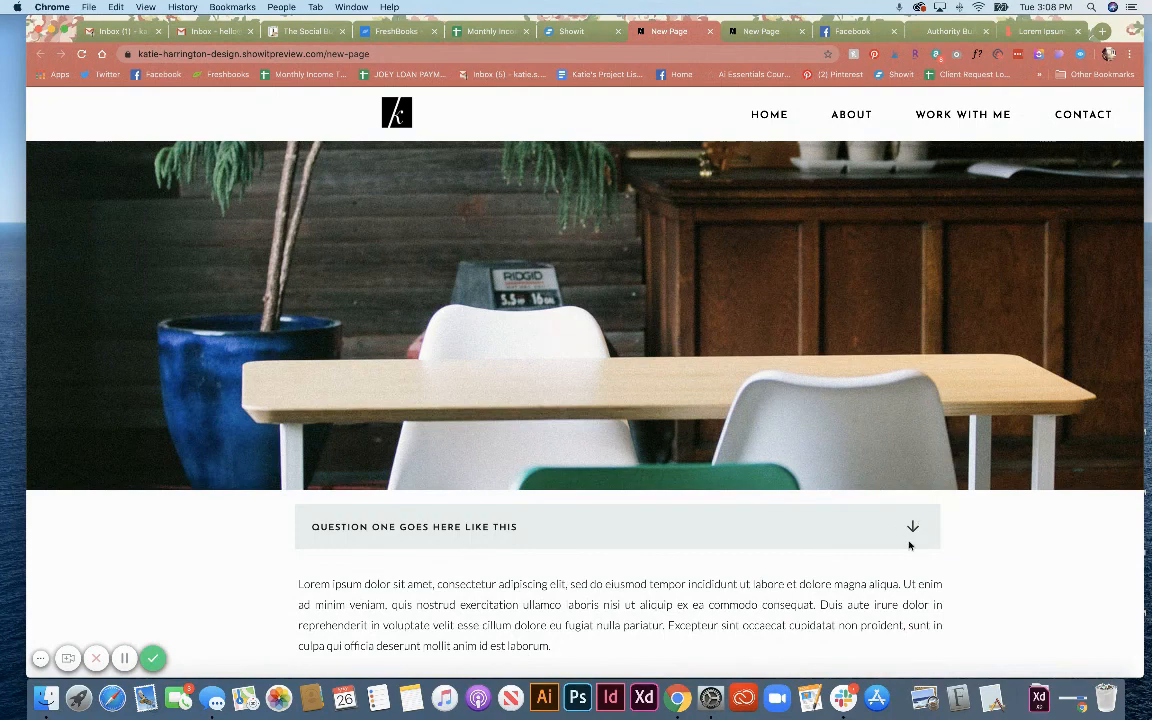
pyautogui.click(572, 32)
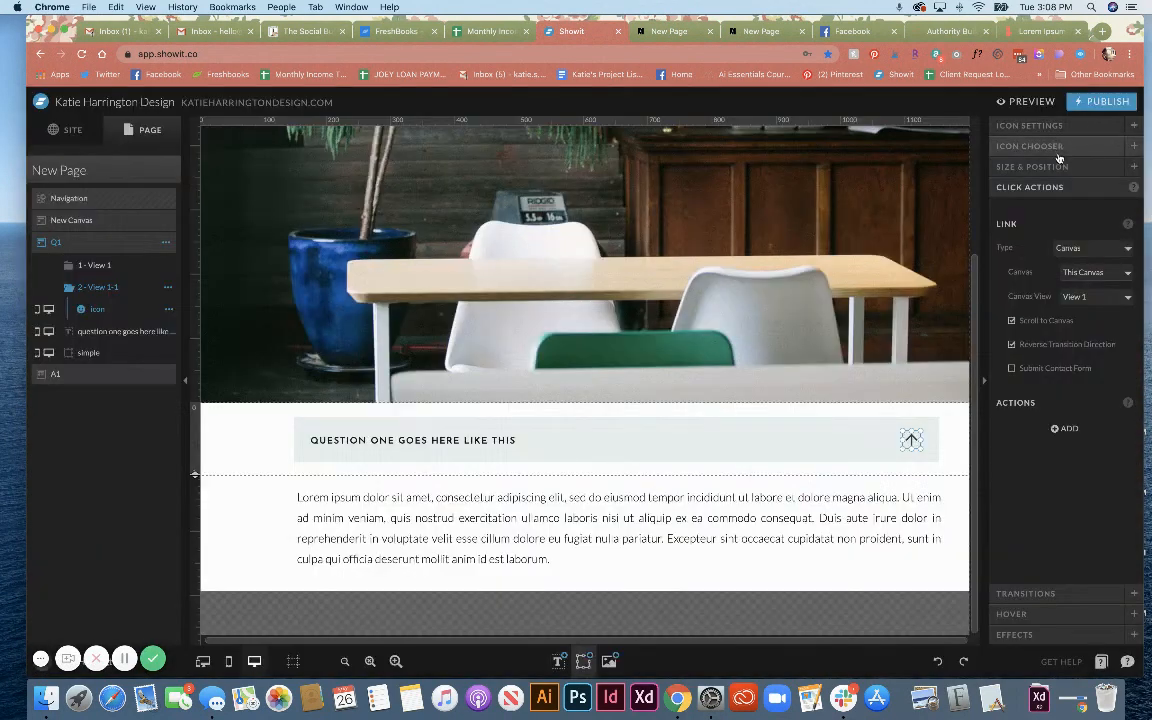
# - Add a Hide Canvas action targeting A1 to the up arrow and launch a new preview
pyautogui.click(1064, 428)
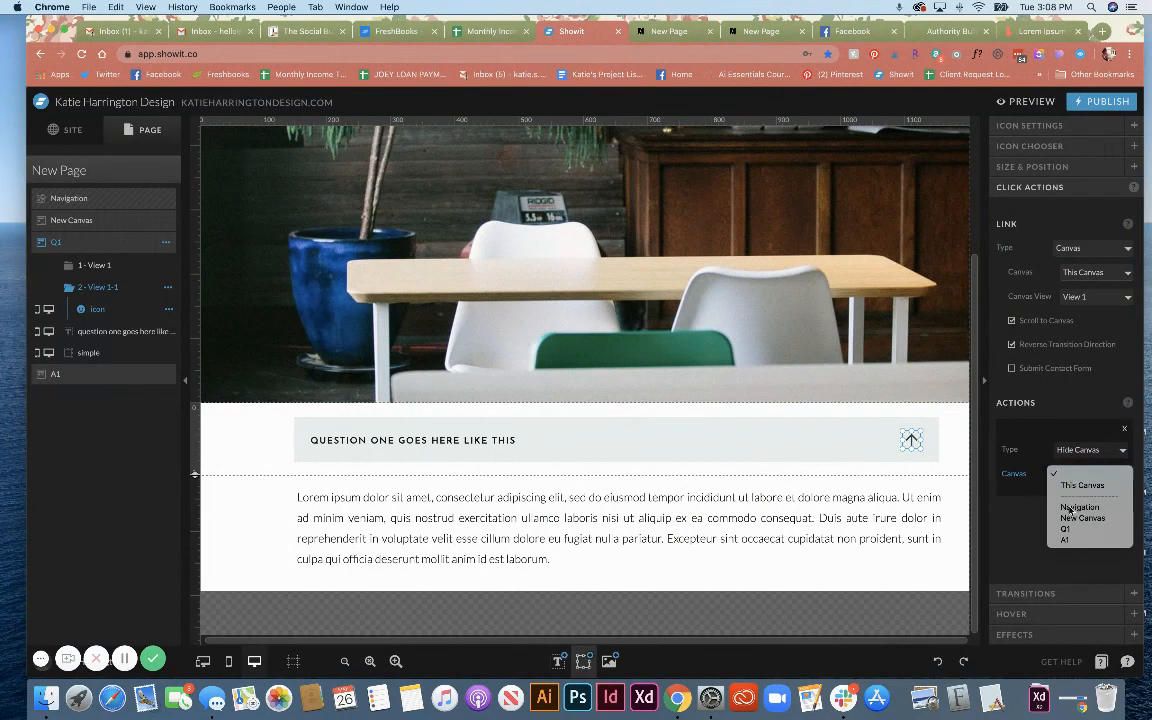
pyautogui.click(1064, 542)
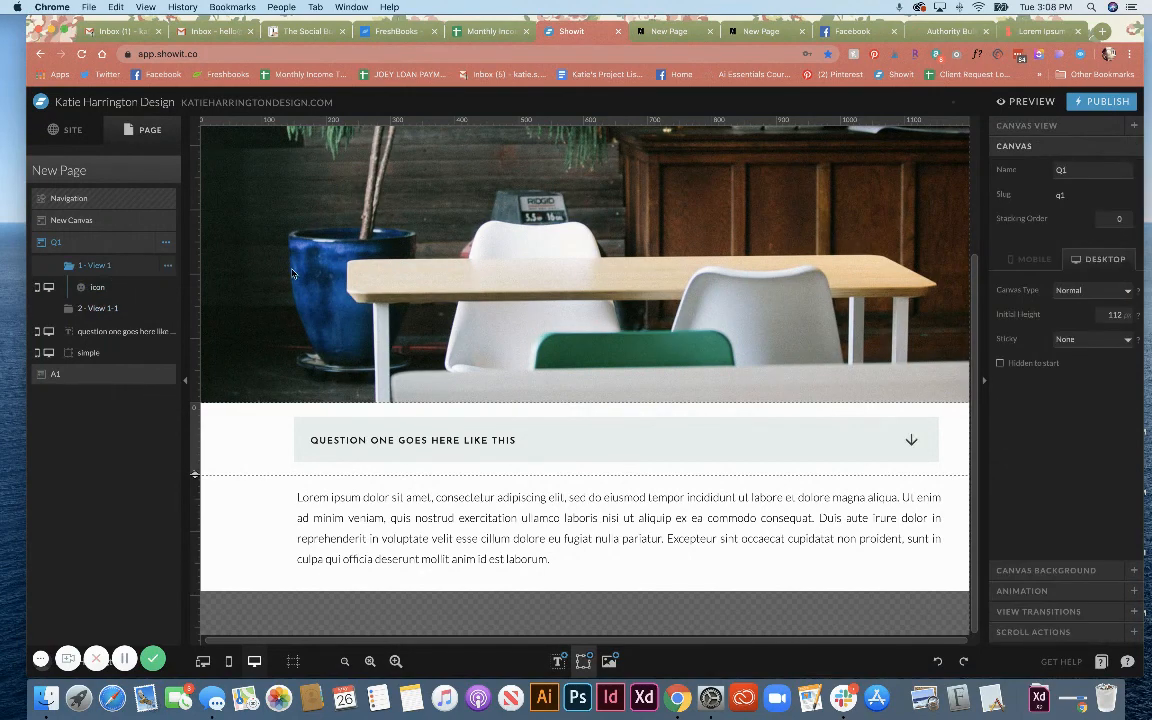
pyautogui.click(912, 440)
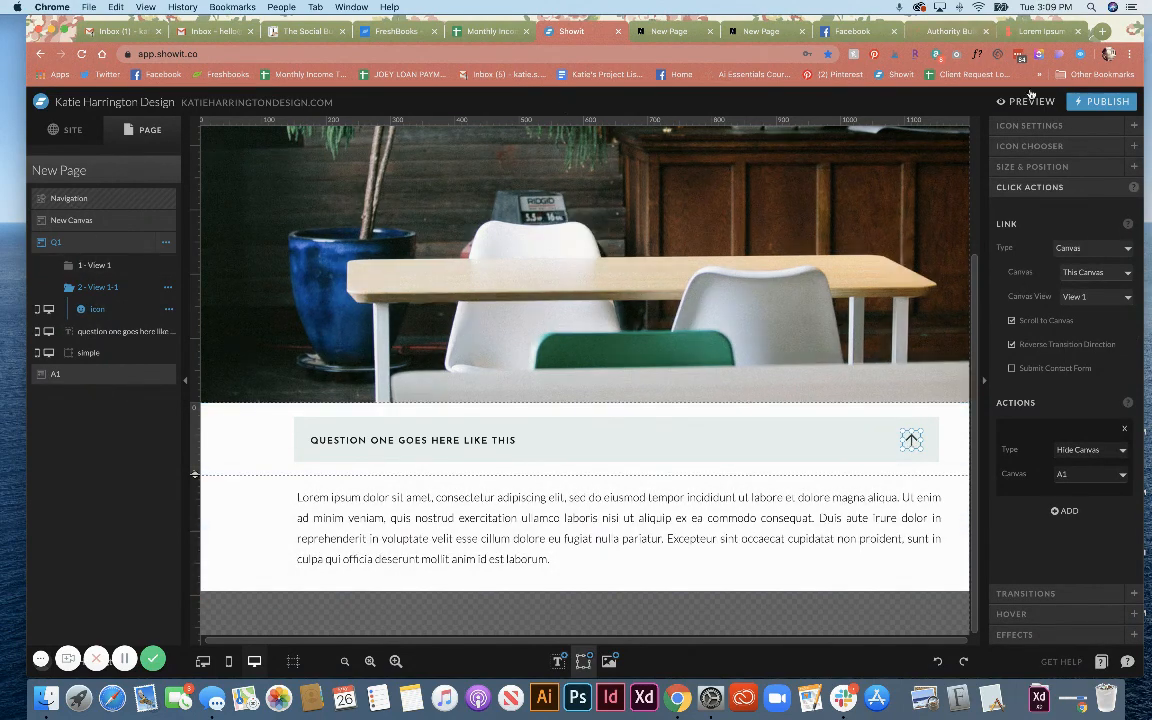
pyautogui.click(1028, 100)
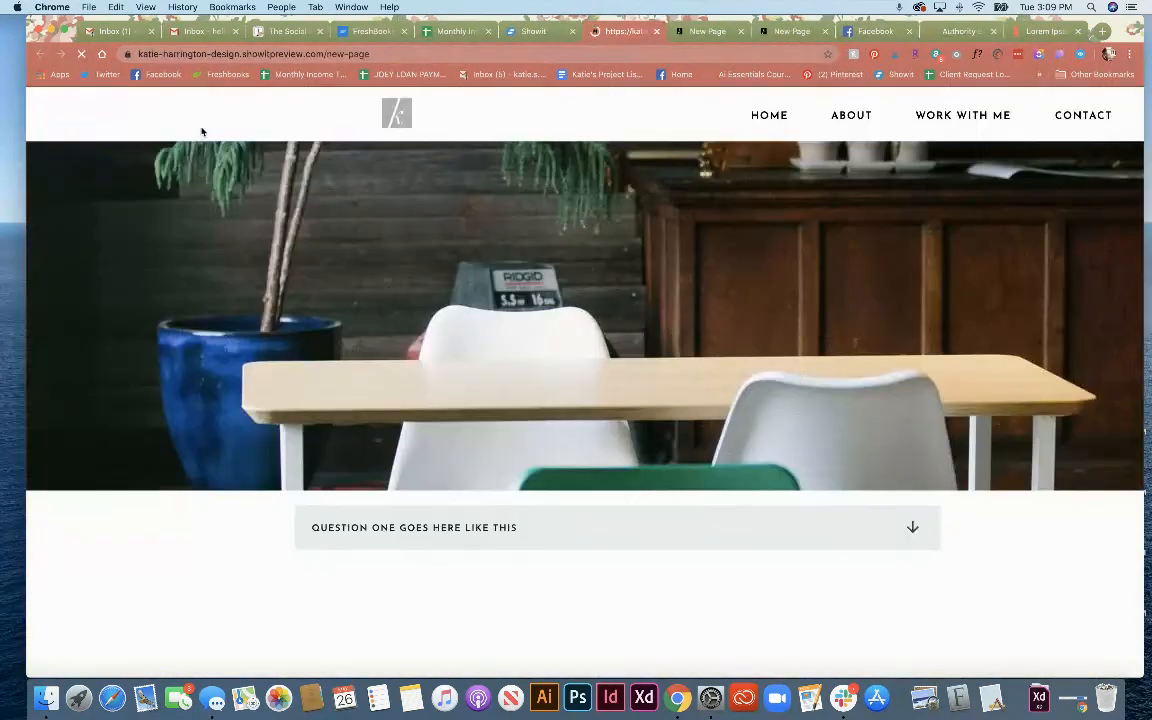
# - Open and close question one's answer in the preview, then close the Site Preview overlay
pyautogui.click(912, 526)
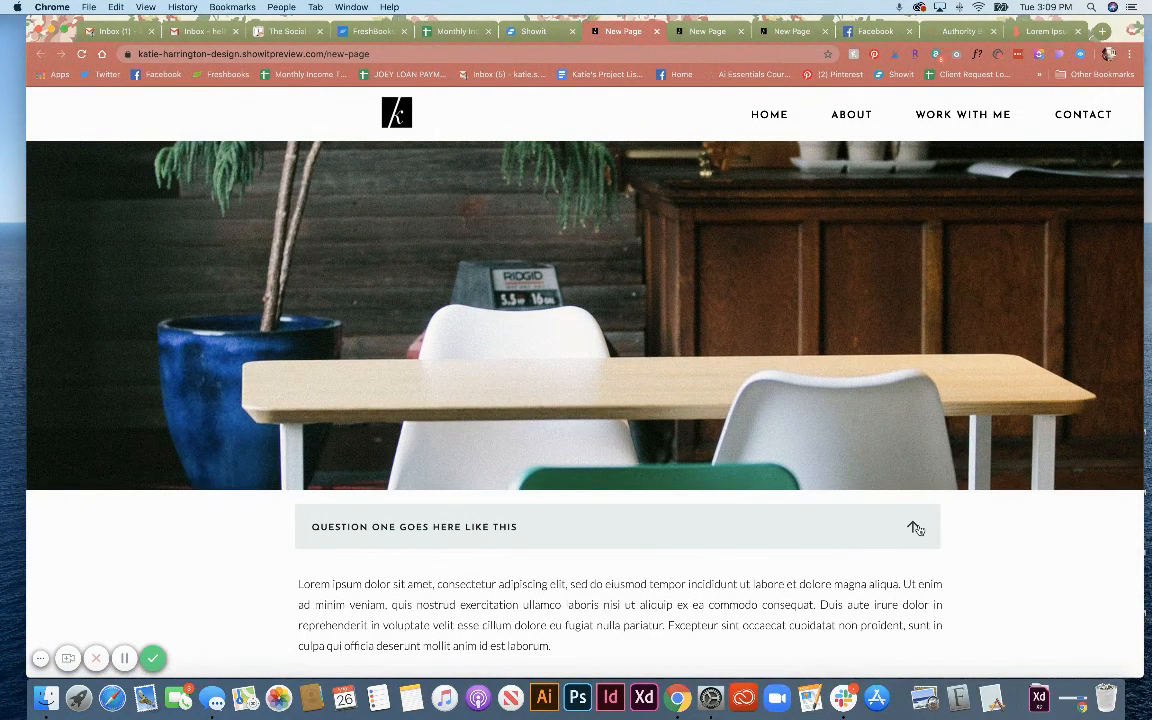
pyautogui.click(914, 528)
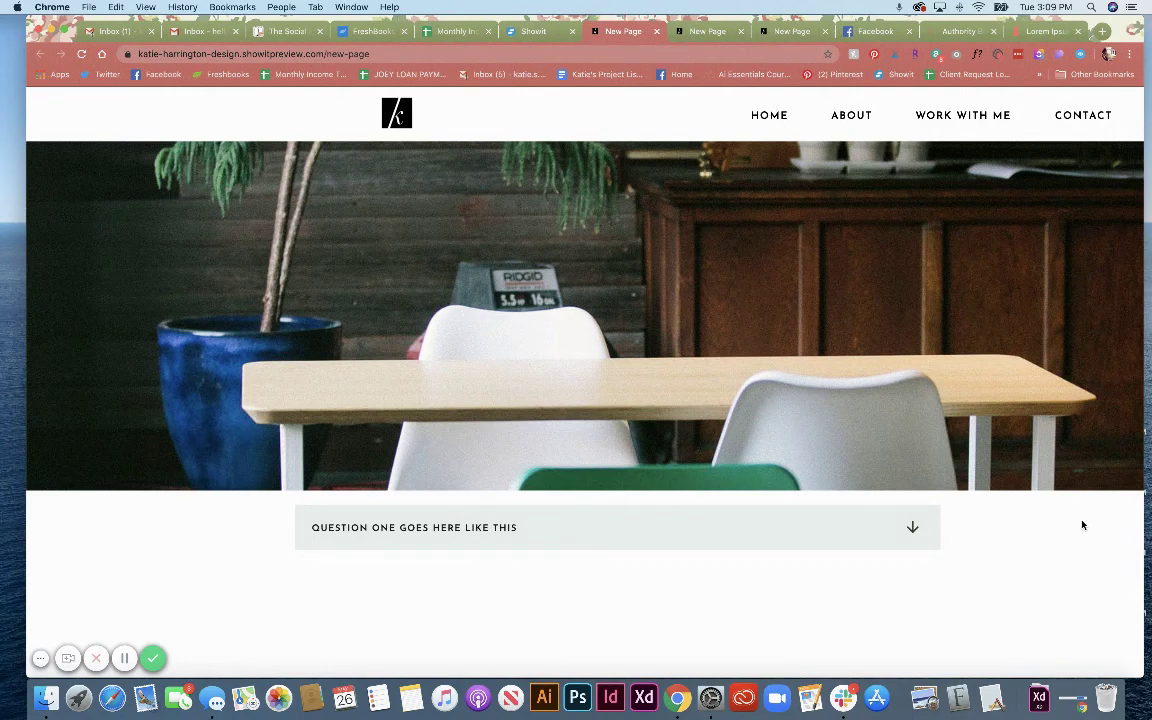
pyautogui.moveTo(514, 20)
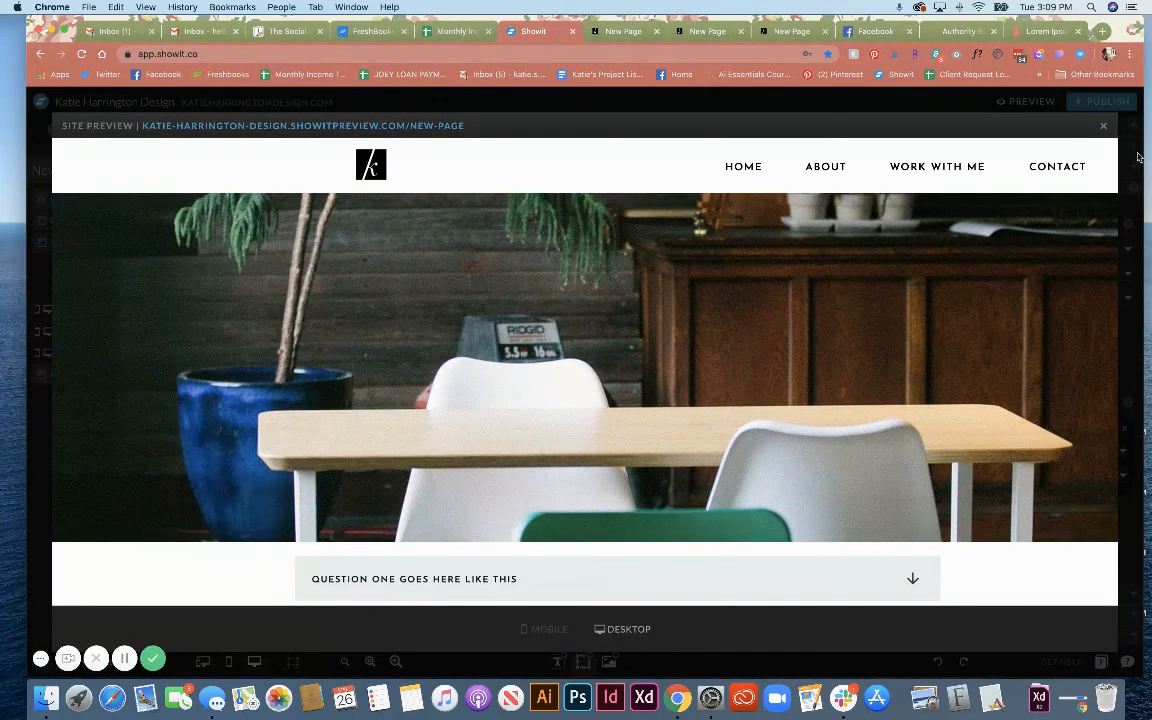
pyautogui.click(1100, 124)
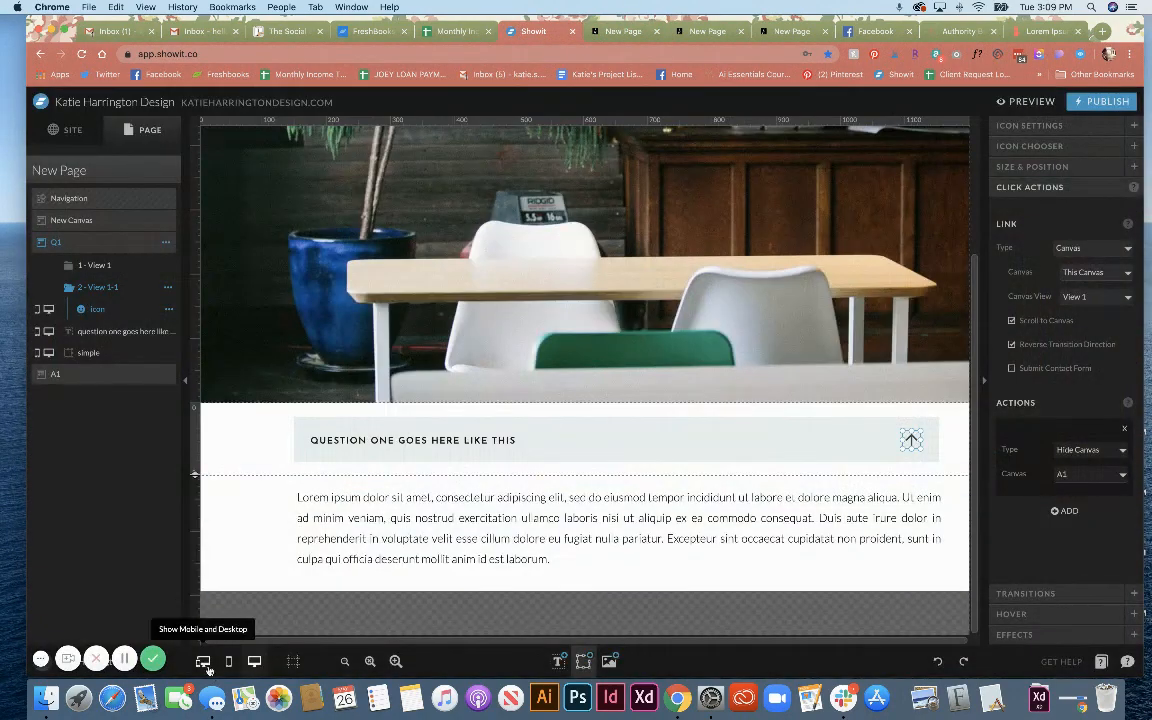
# - Duplicate the Q1 question canvas and the A1 answer canvas from the Page layers
pyautogui.click(200, 660)
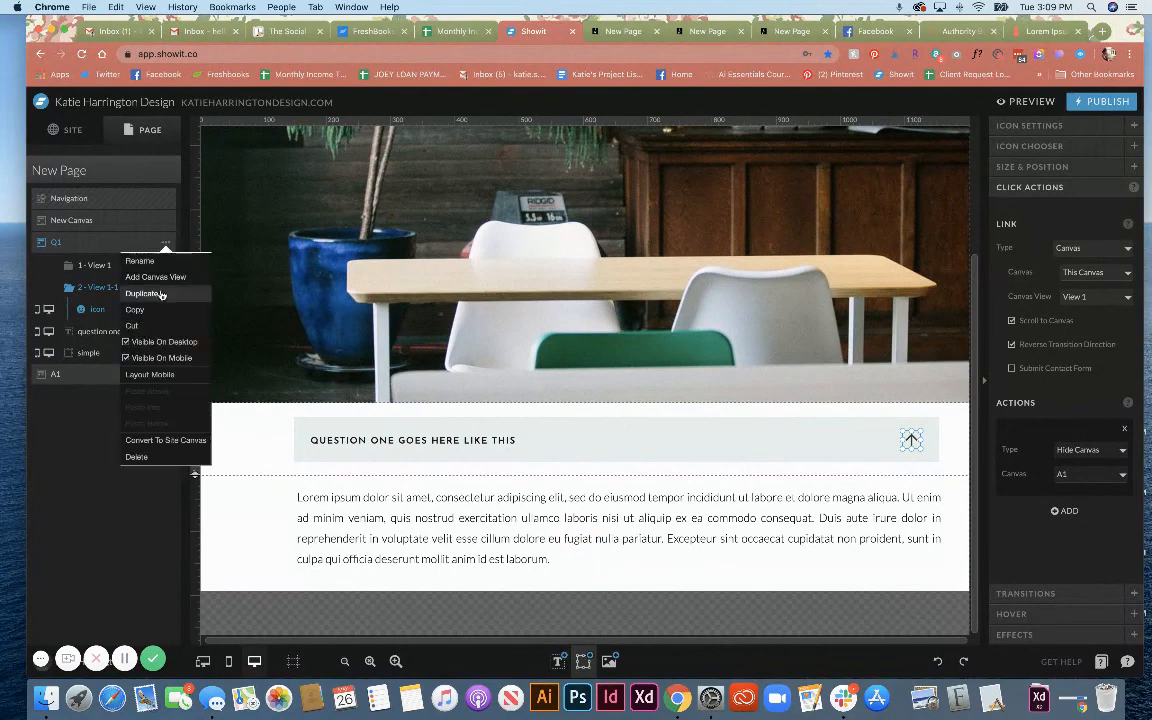
pyautogui.click(144, 292)
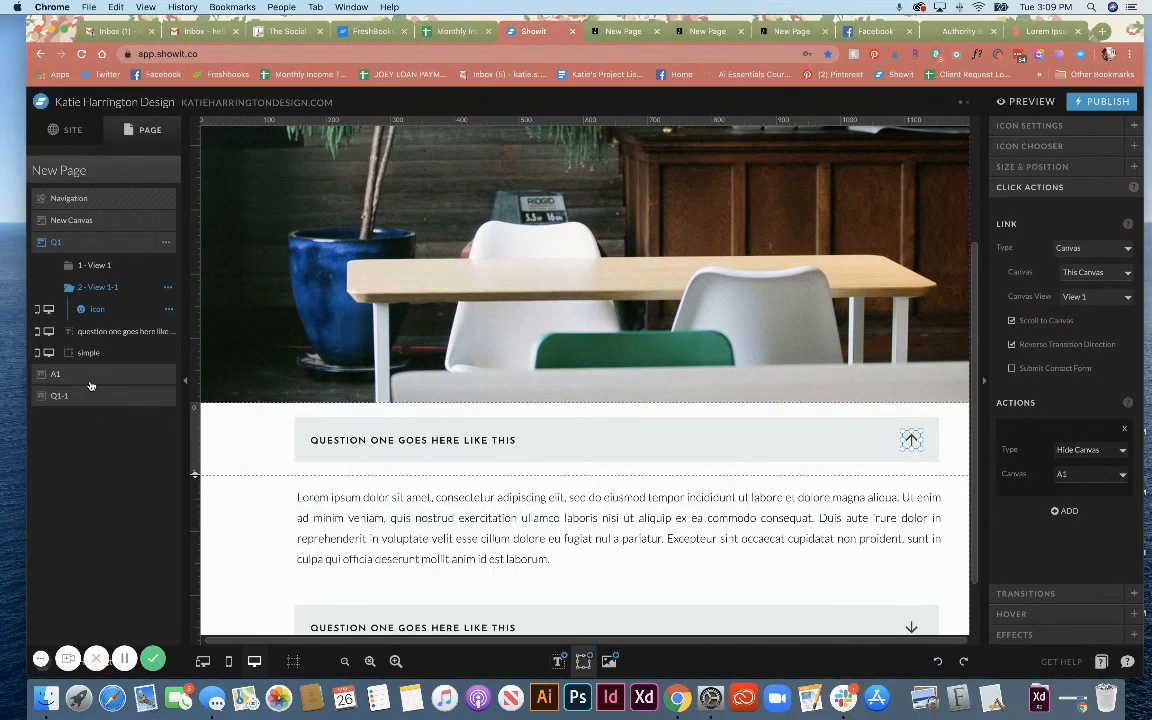
pyautogui.rightClick(56, 264)
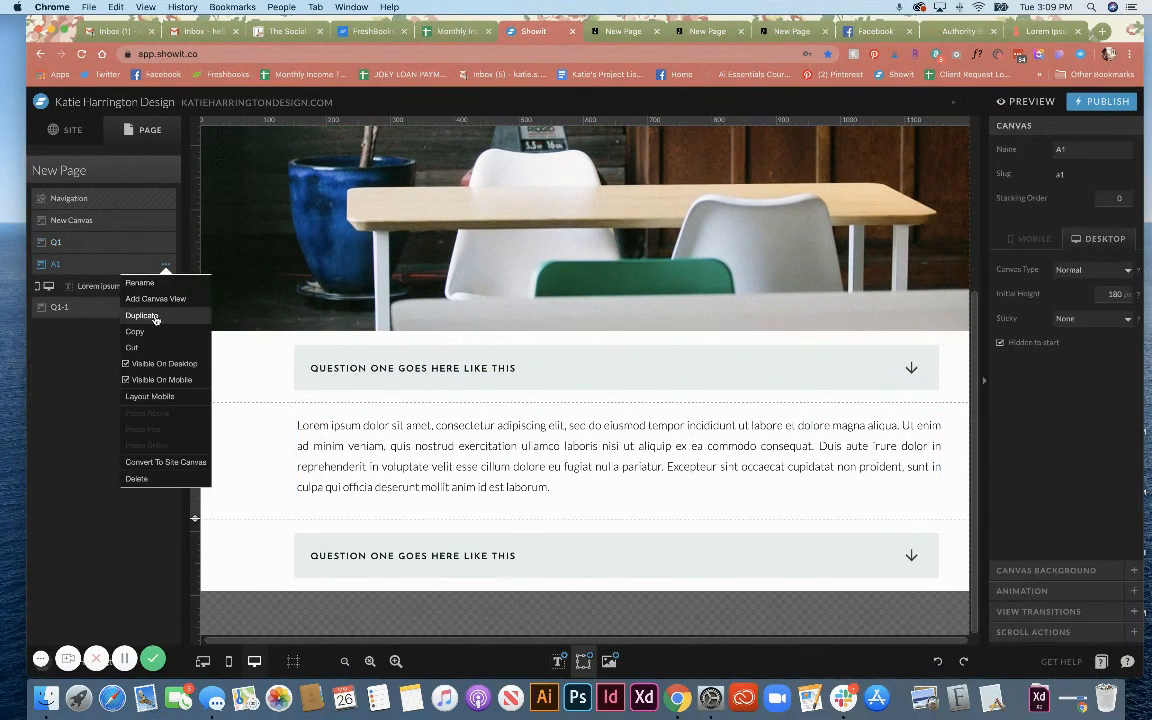
pyautogui.click(142, 316)
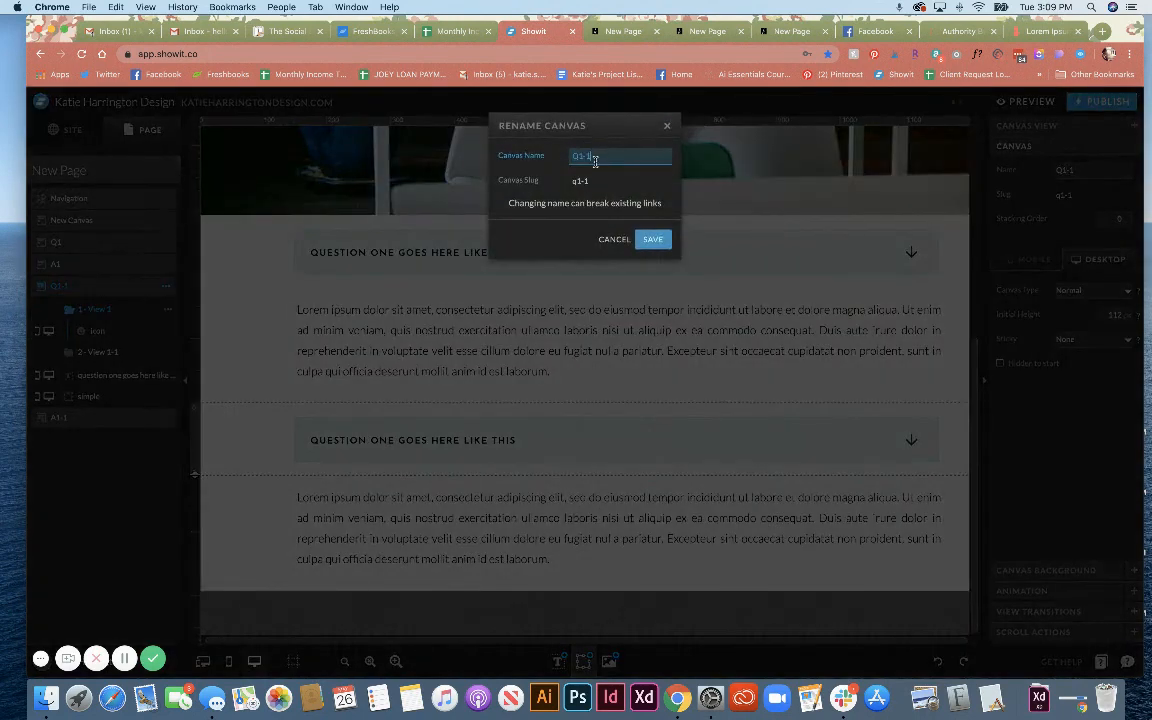
# - Rename the copies Q2 and A2 and save both names
pyautogui.click(652, 240)
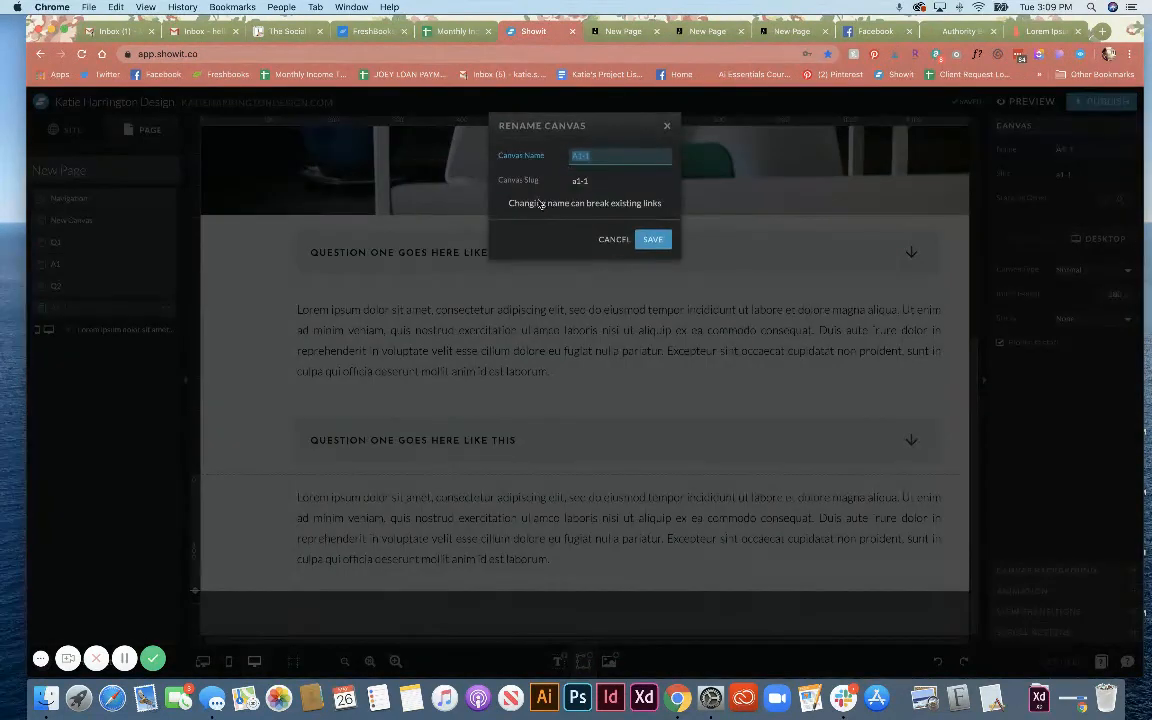
pyautogui.click(652, 240)
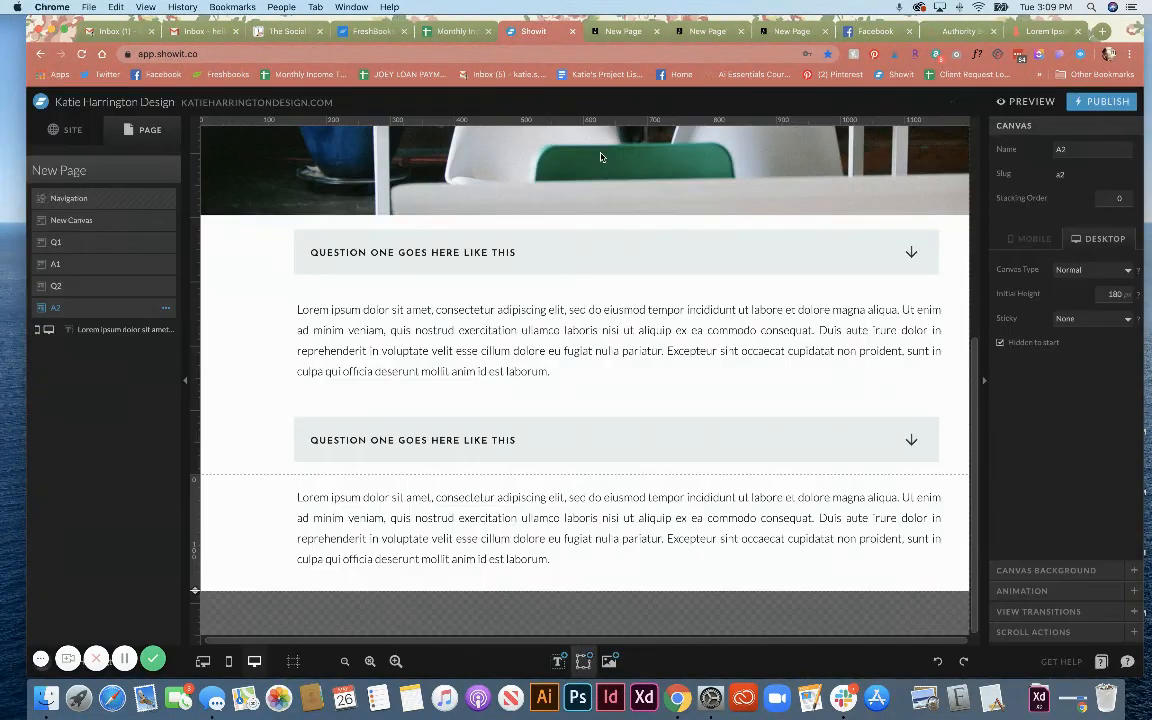
# - Retarget Q2's arrow actions to show and hide canvas A2 instead of A1
pyautogui.click(56, 286)
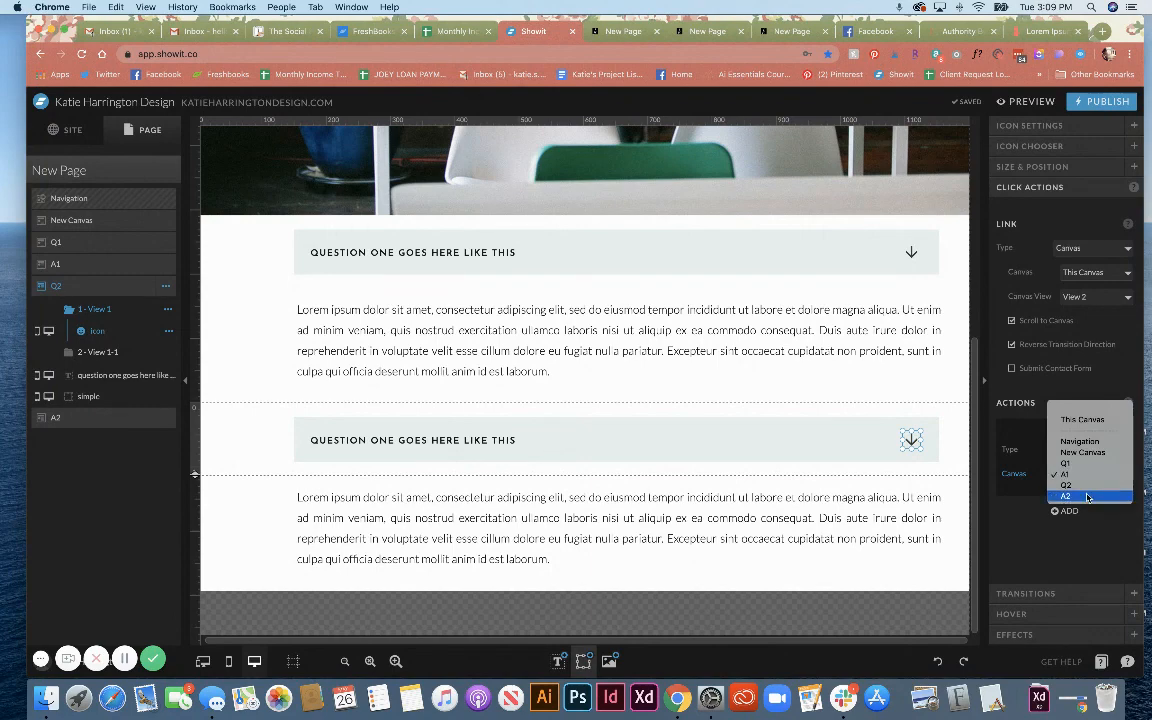
pyautogui.click(1068, 496)
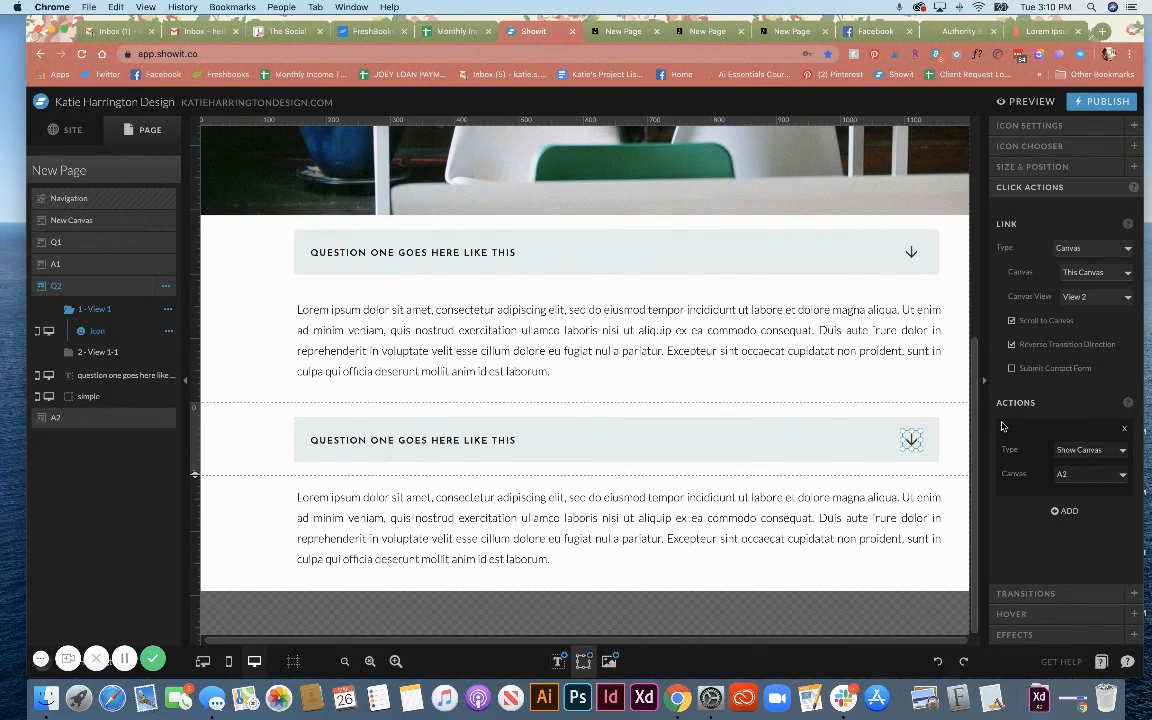
pyautogui.moveTo(1042, 468)
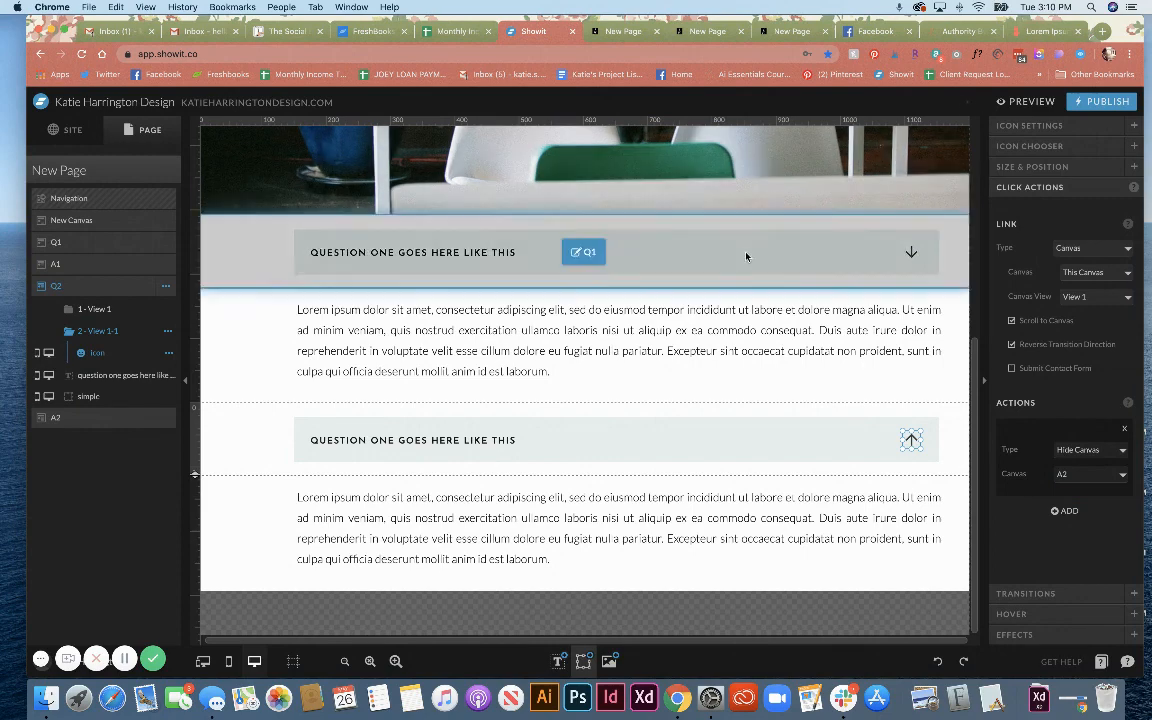
pyautogui.click(1028, 100)
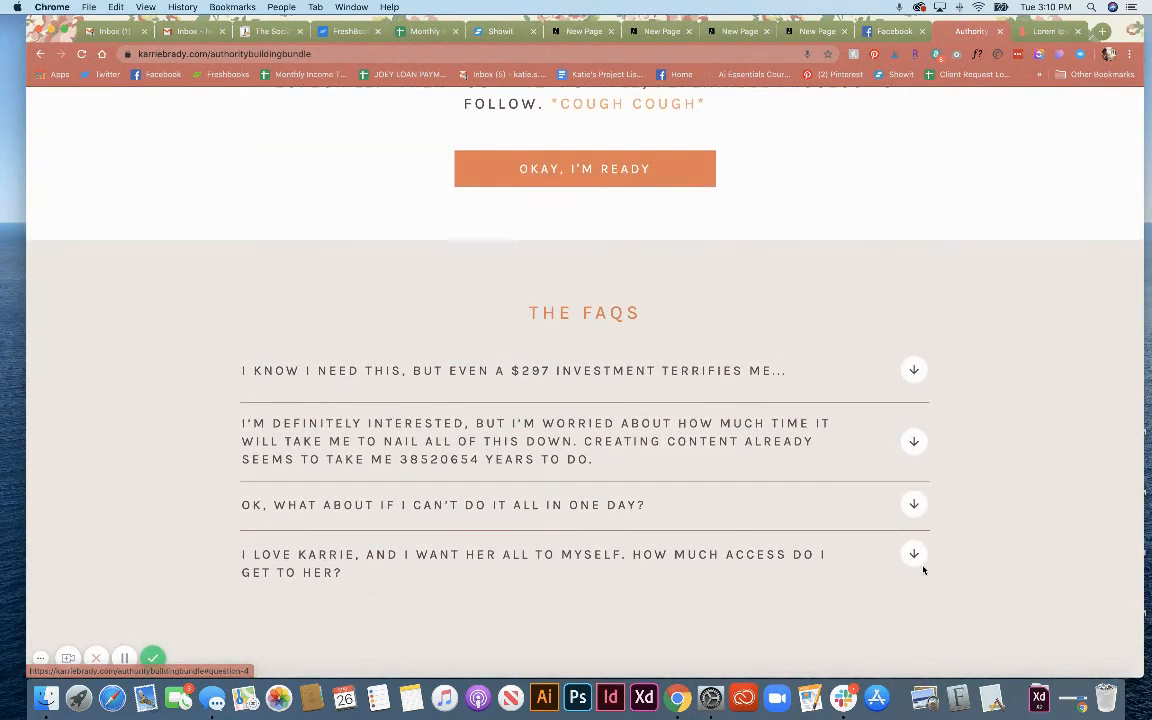
# - Expand an answer on the example site's FAQ and scroll back to the top
pyautogui.click(914, 442)
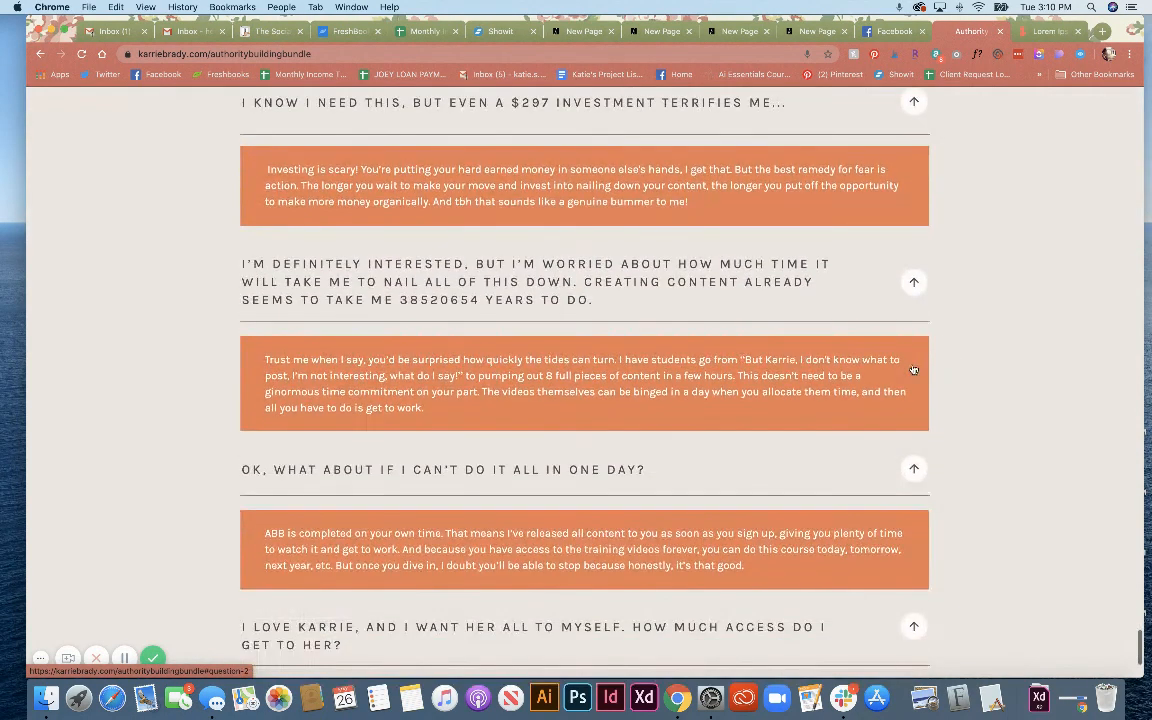
pyautogui.scroll(3)
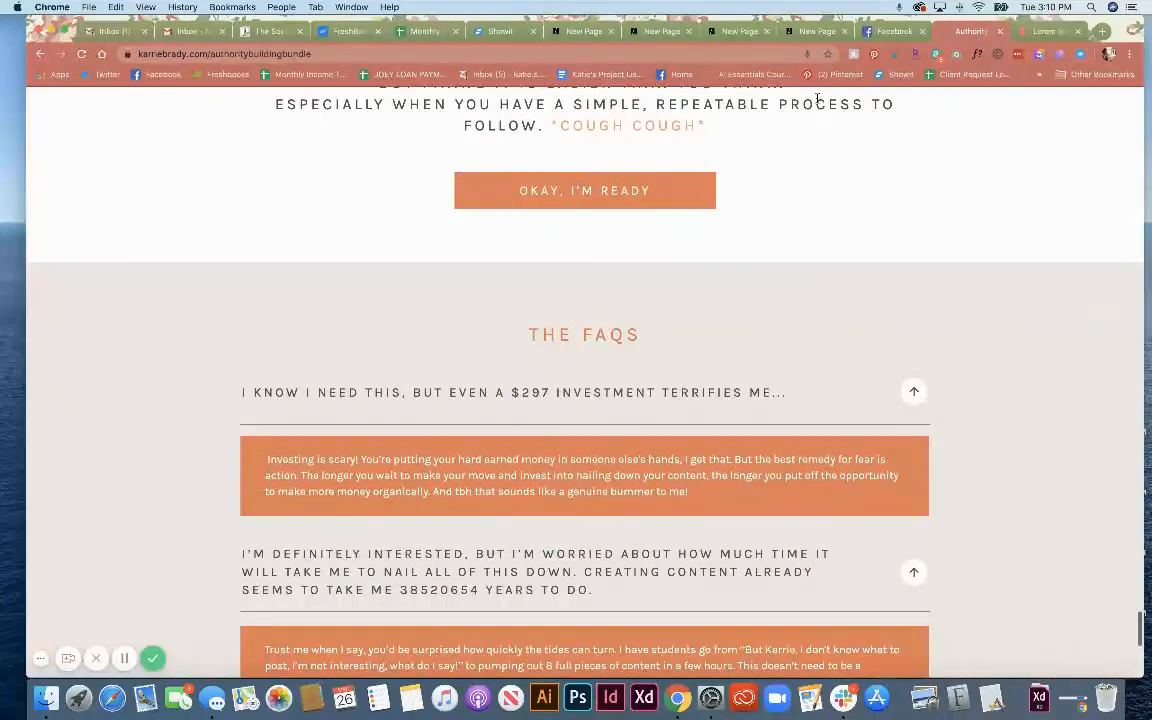